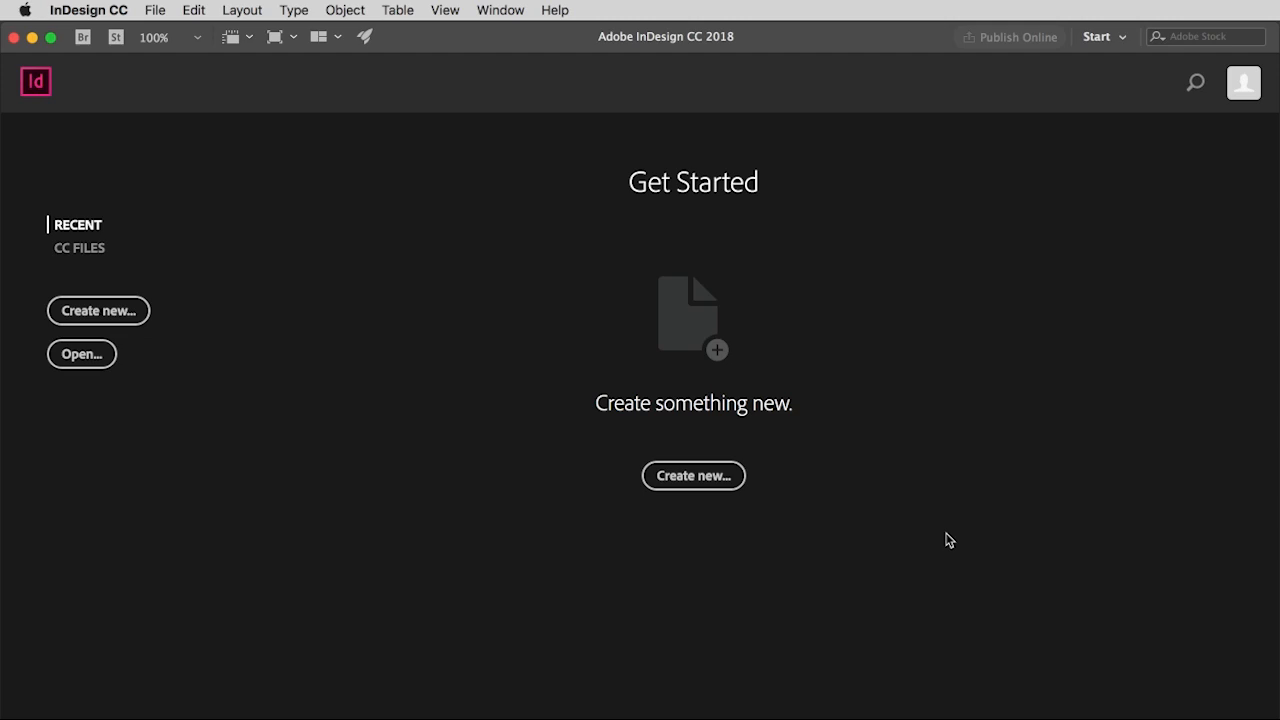
pyautogui.moveTo(368, 477)
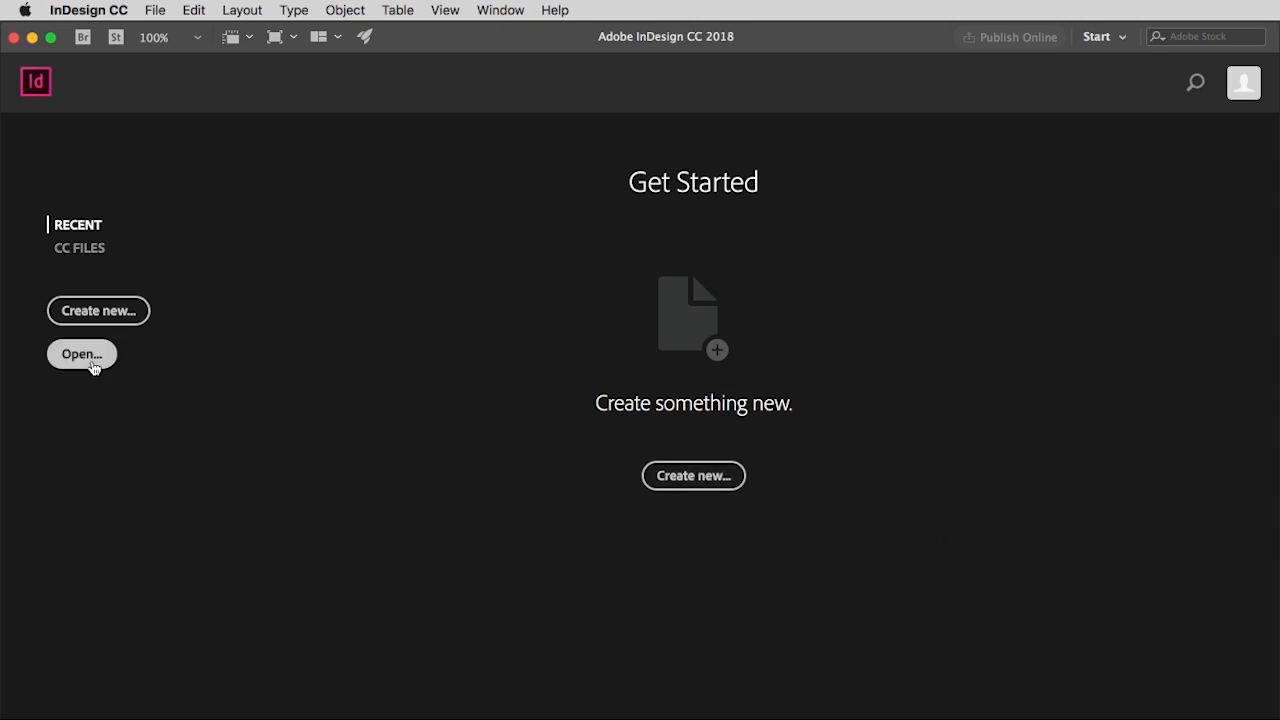
# - Open the New Document dialog and browse the Mobile and Web blank presets
pyautogui.click(154, 10)
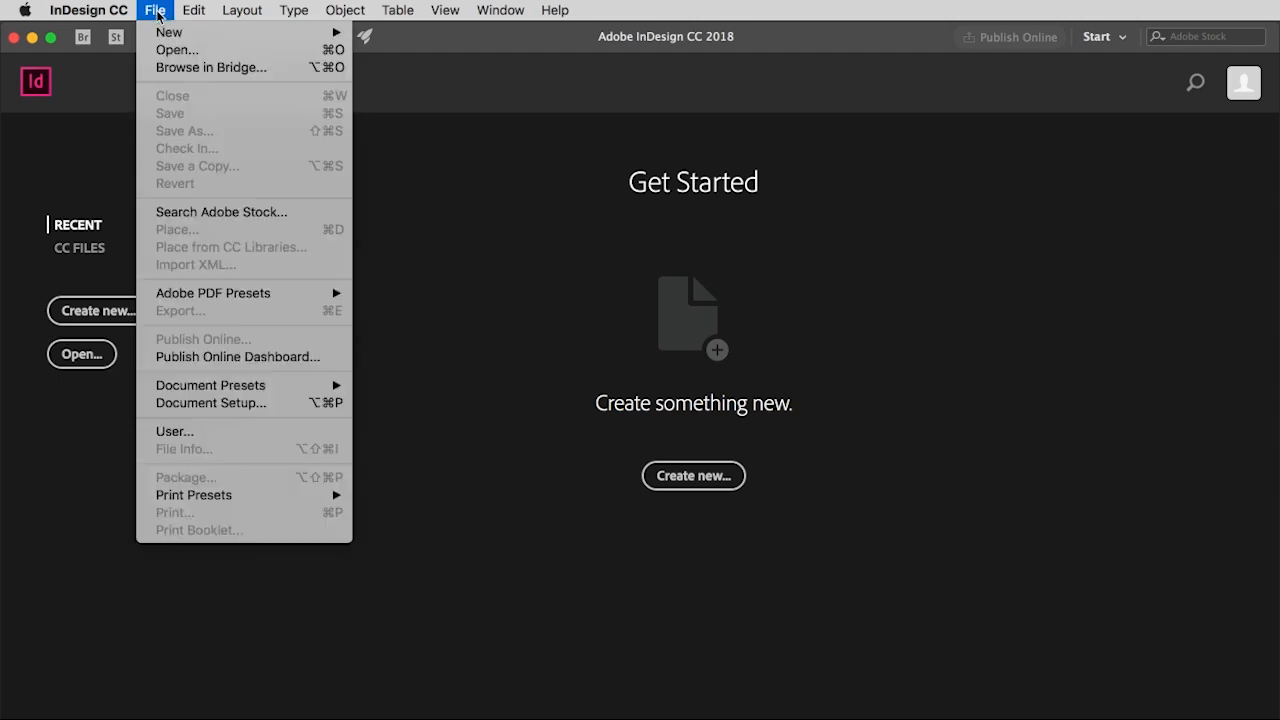
pyautogui.moveTo(177, 50)
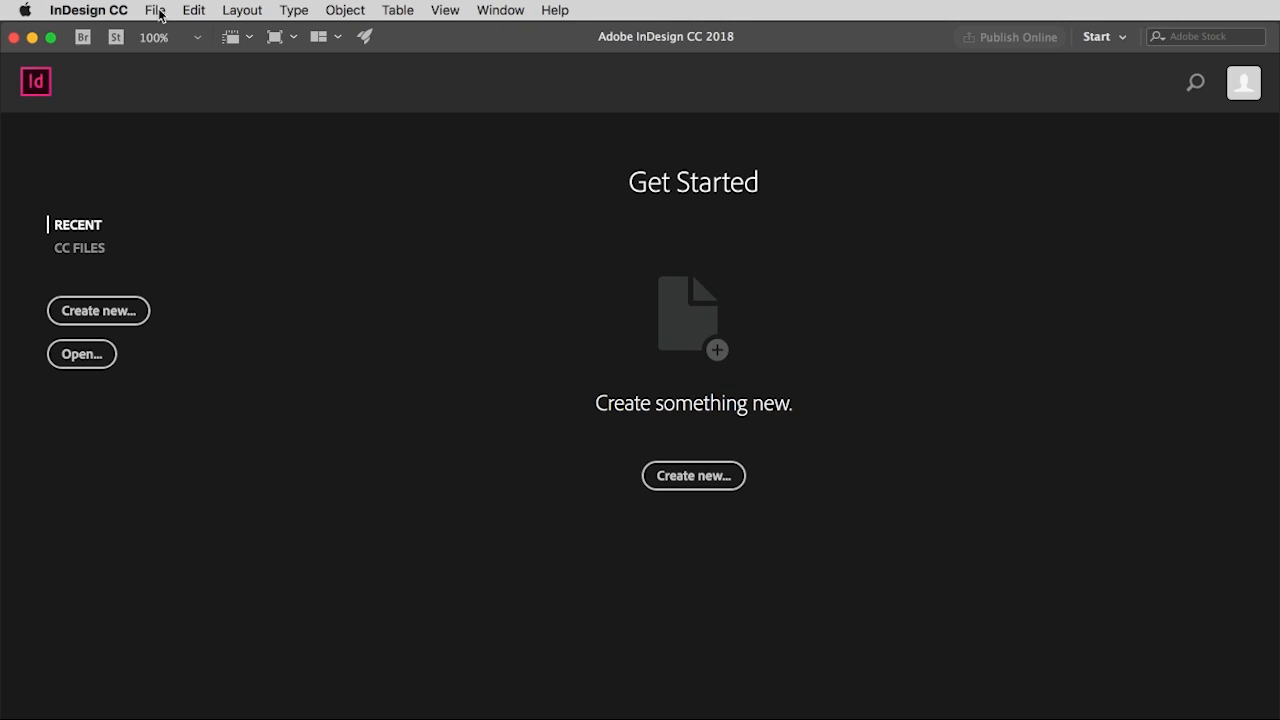
pyautogui.moveTo(182, 320)
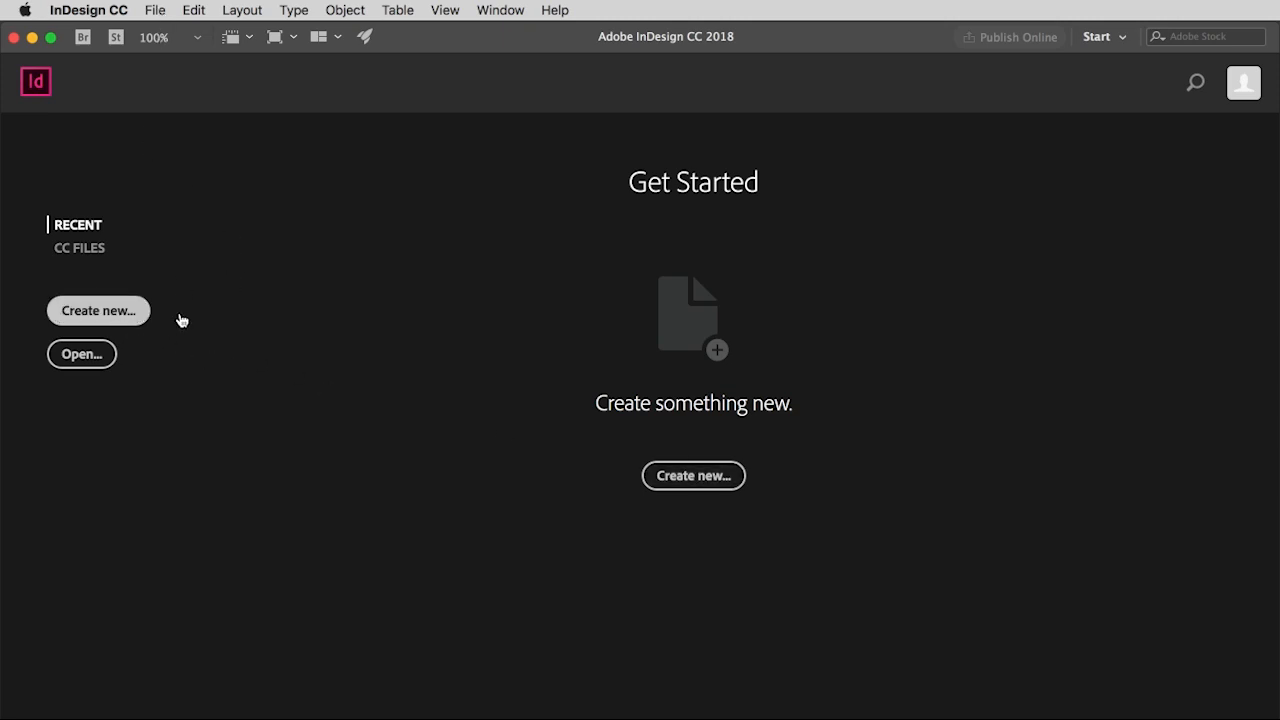
pyautogui.moveTo(155, 10)
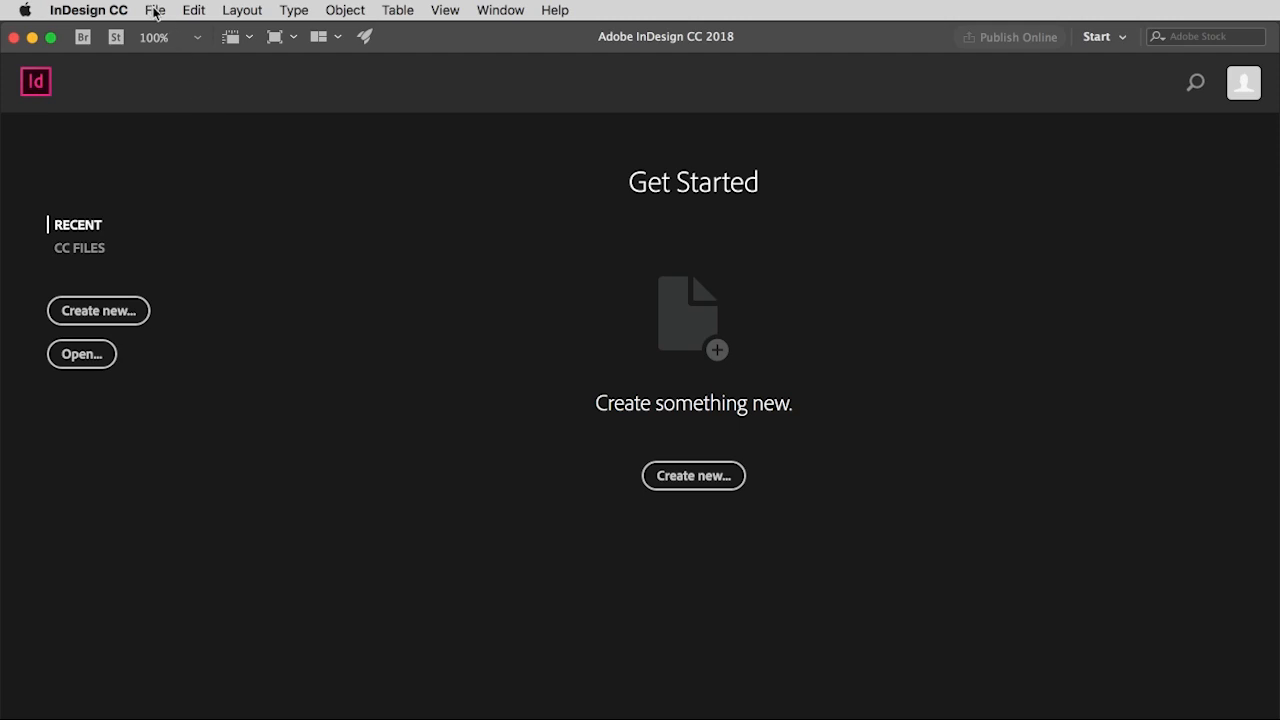
pyautogui.click(154, 10)
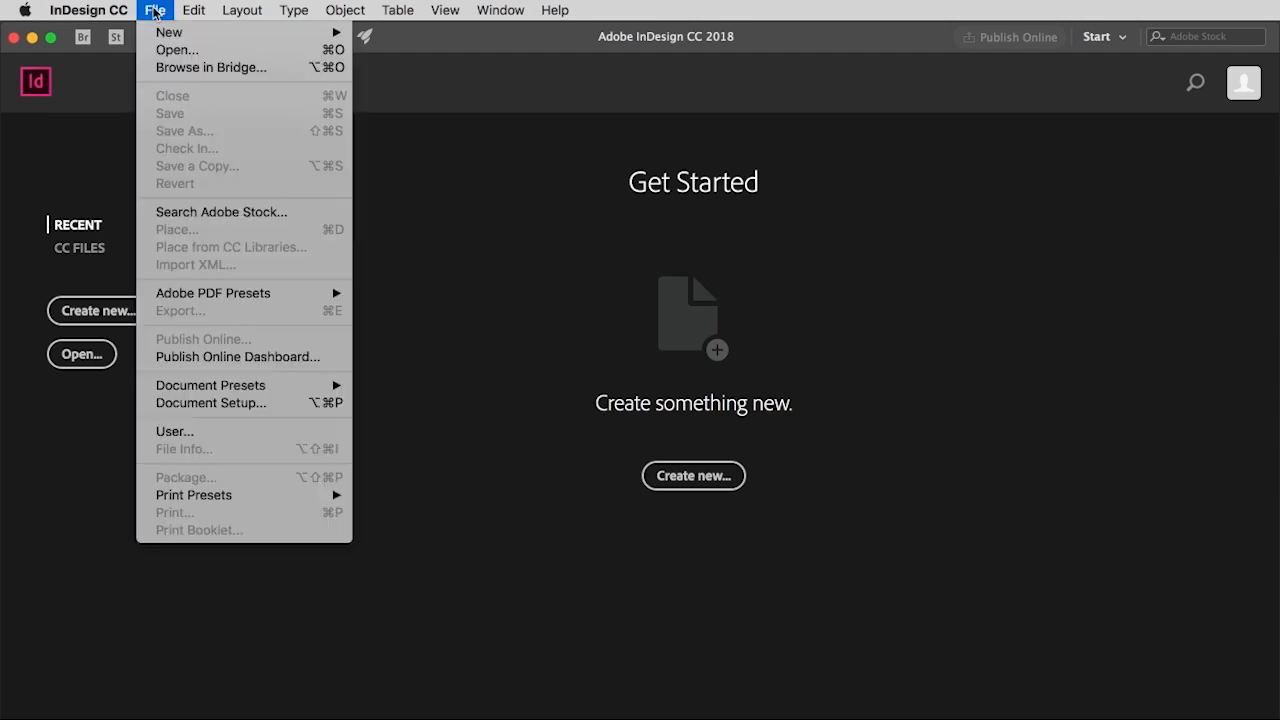
pyautogui.moveTo(168, 32)
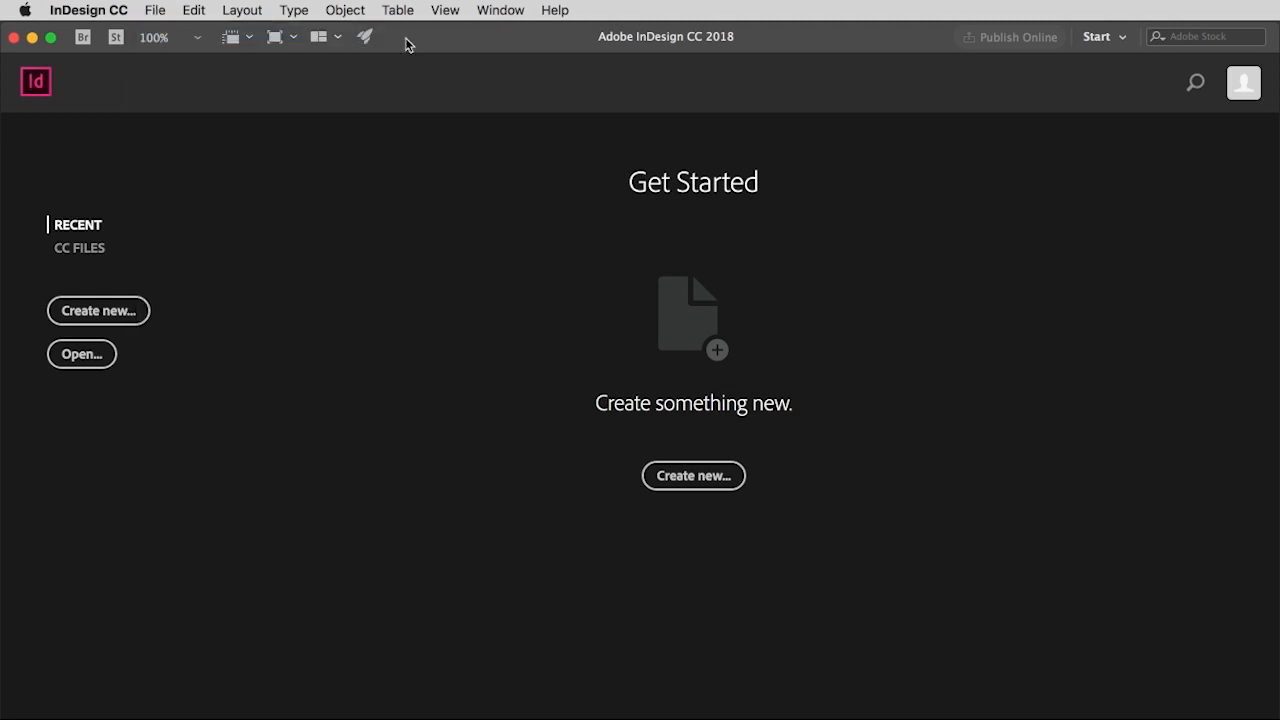
pyautogui.click(97, 310)
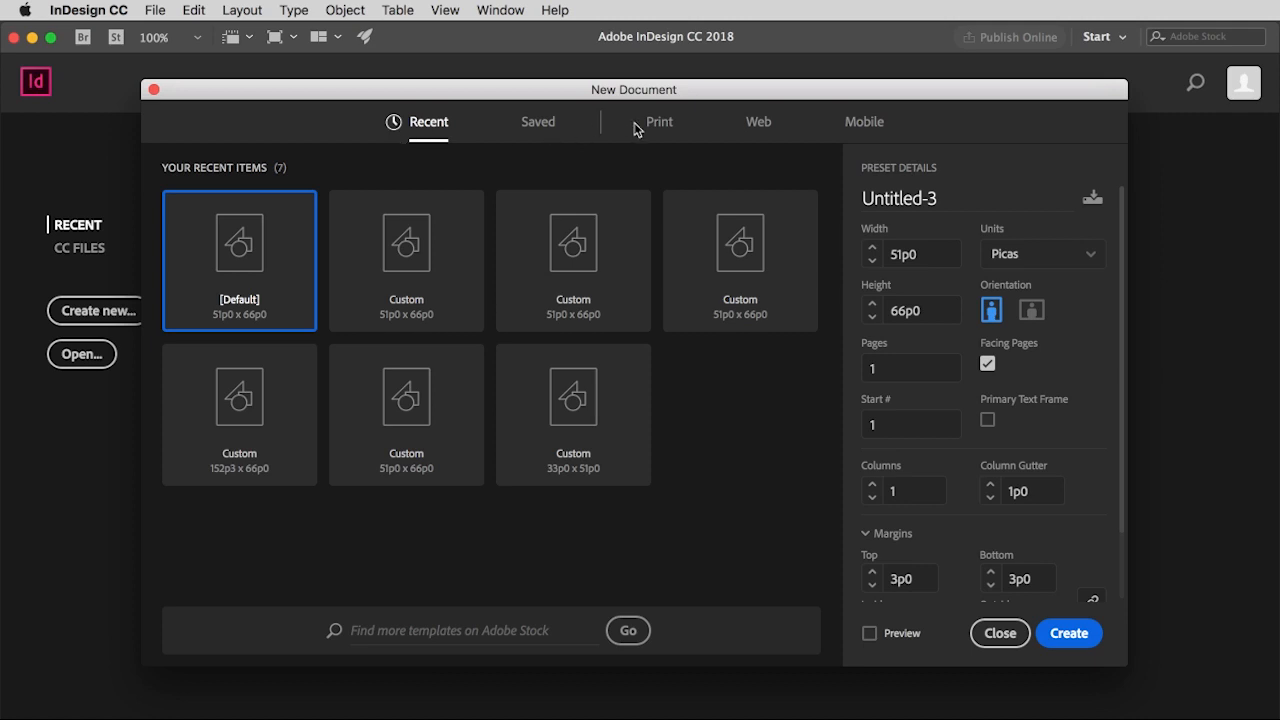
pyautogui.moveTo(430, 128)
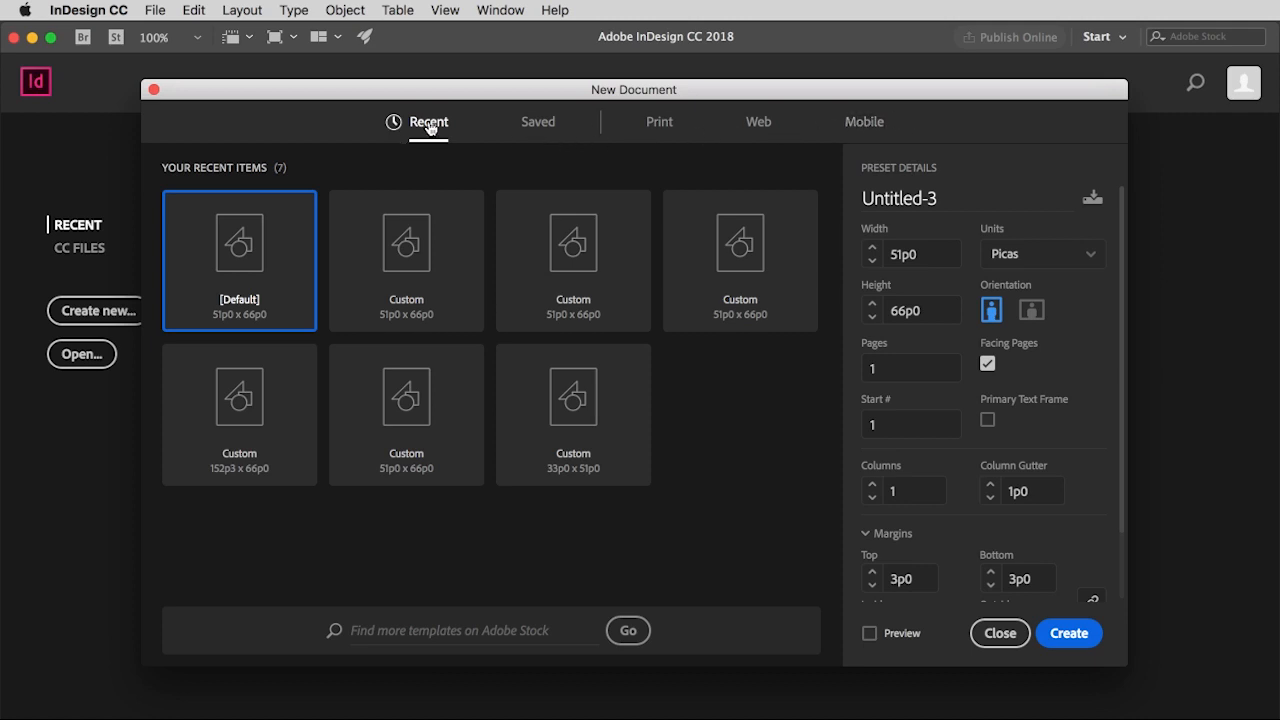
pyautogui.moveTo(864, 122)
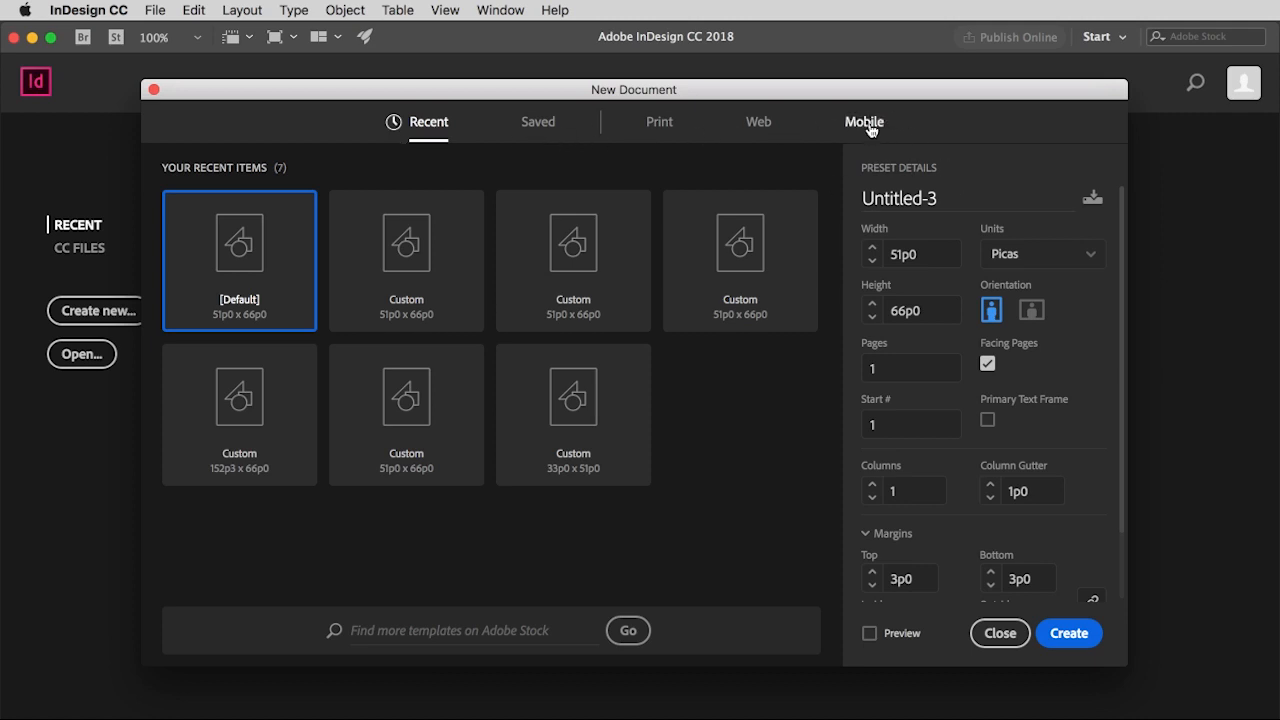
pyautogui.click(864, 121)
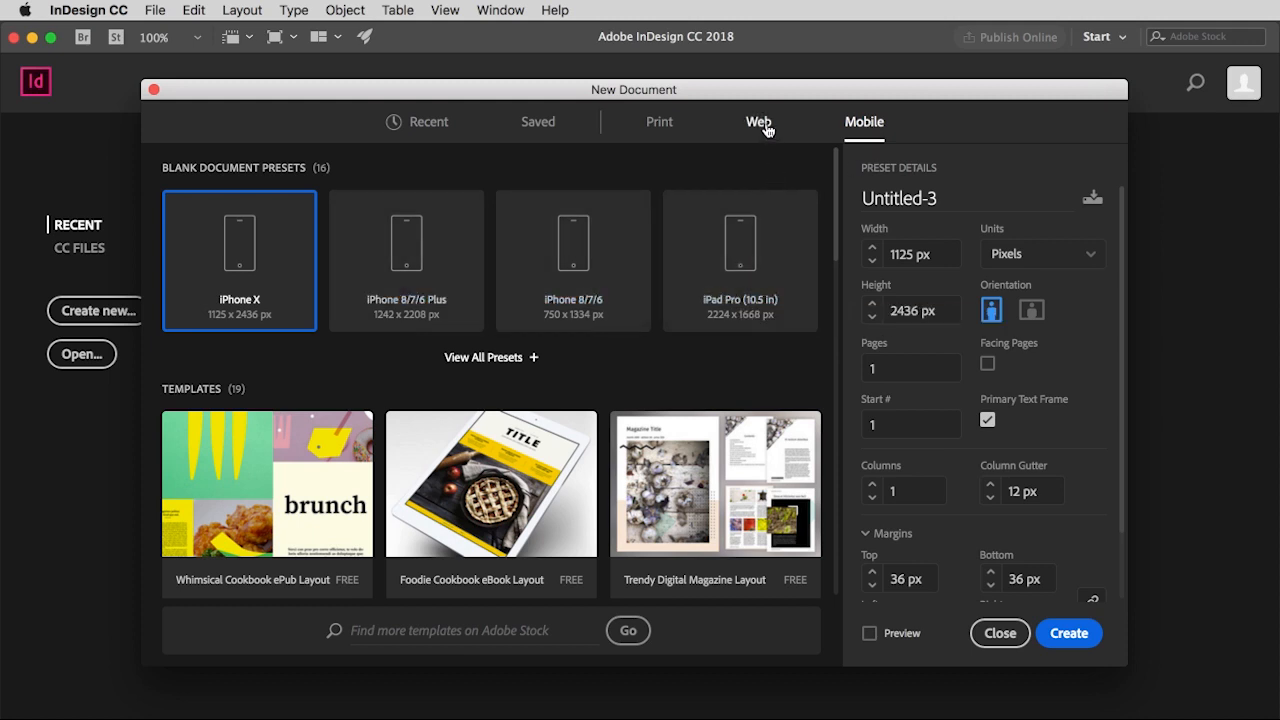
pyautogui.click(758, 121)
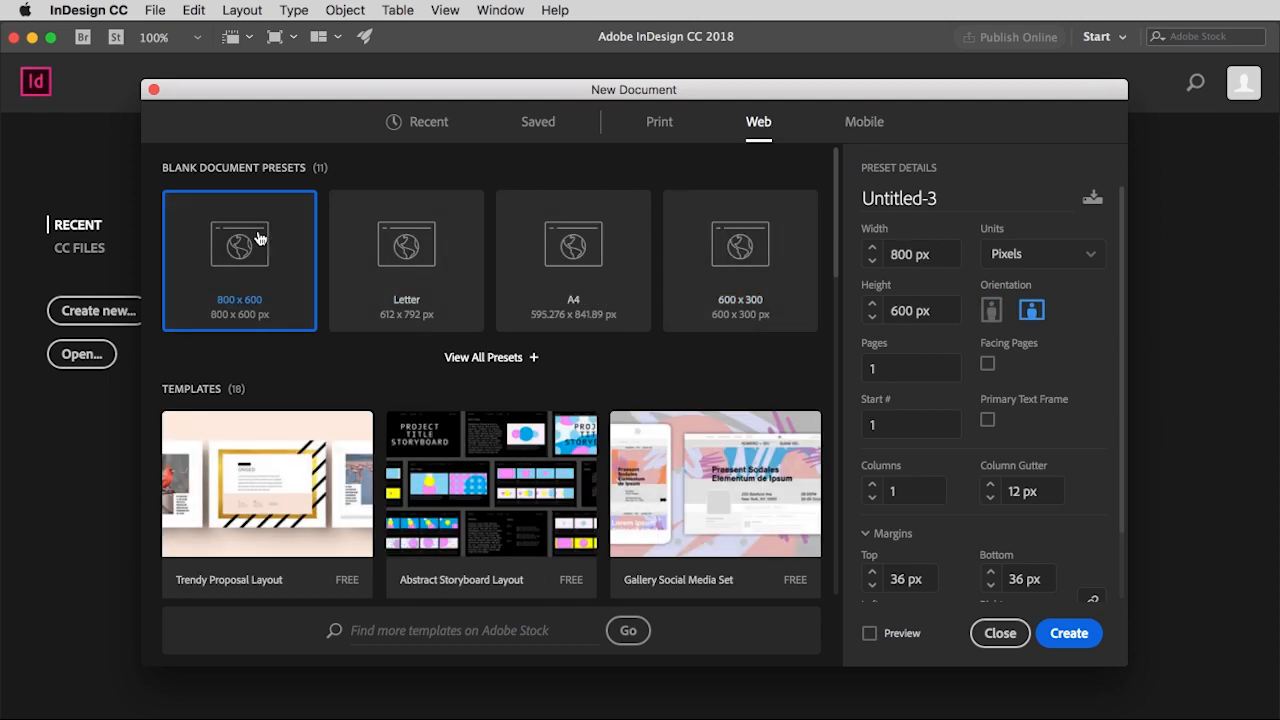
pyautogui.moveTo(740, 245)
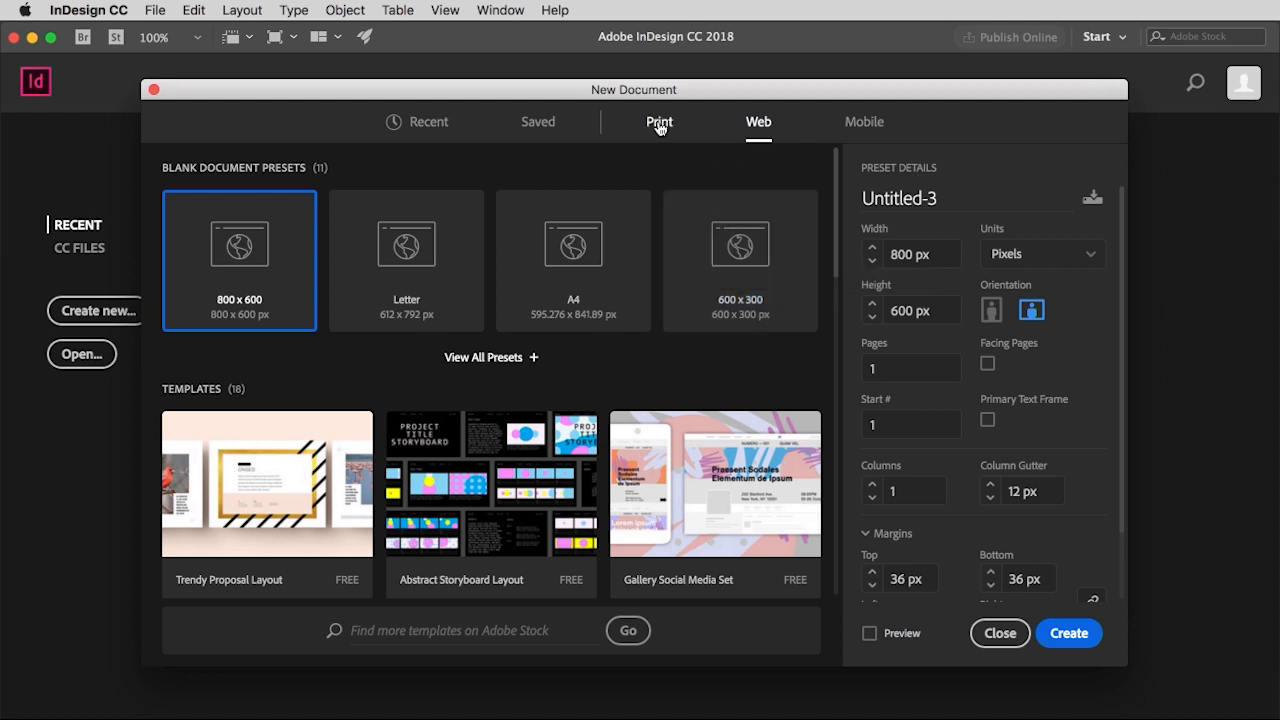
# - Show the Print blank presets, with Letter 51p0 x 66p0 selected
pyautogui.click(659, 121)
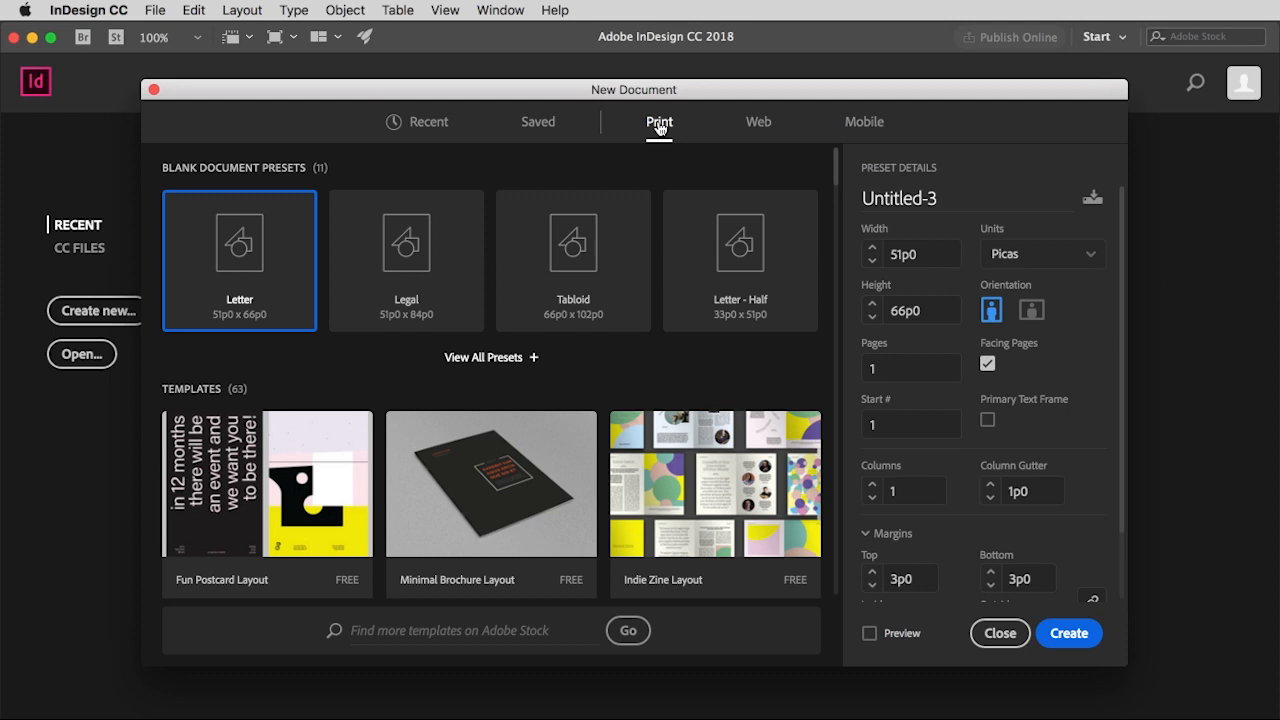
pyautogui.moveTo(760, 272)
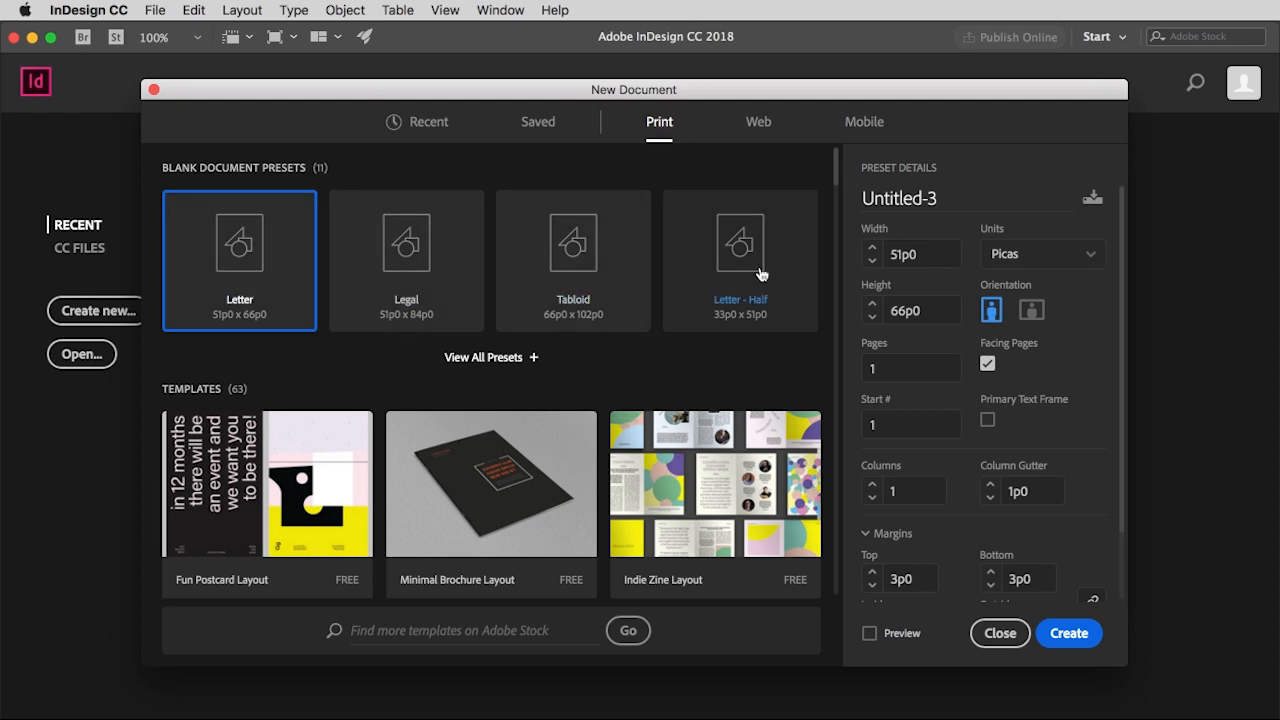
pyautogui.moveTo(775, 271)
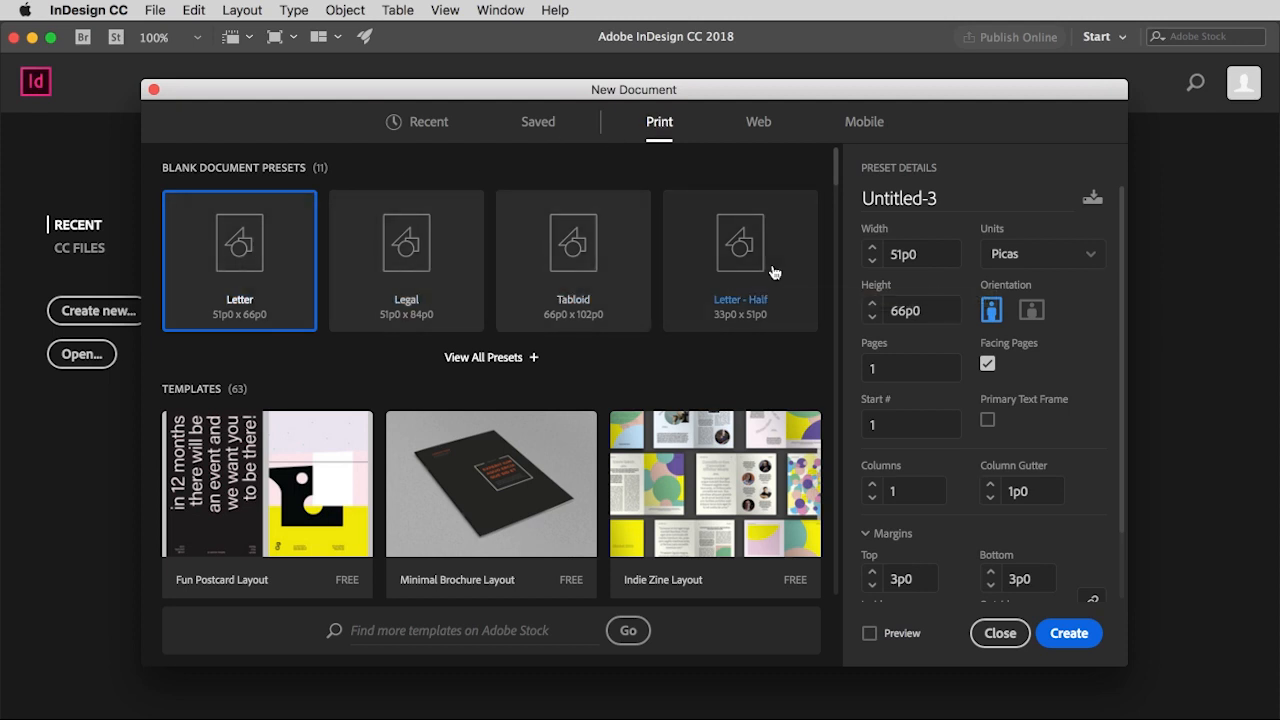
pyautogui.moveTo(280, 288)
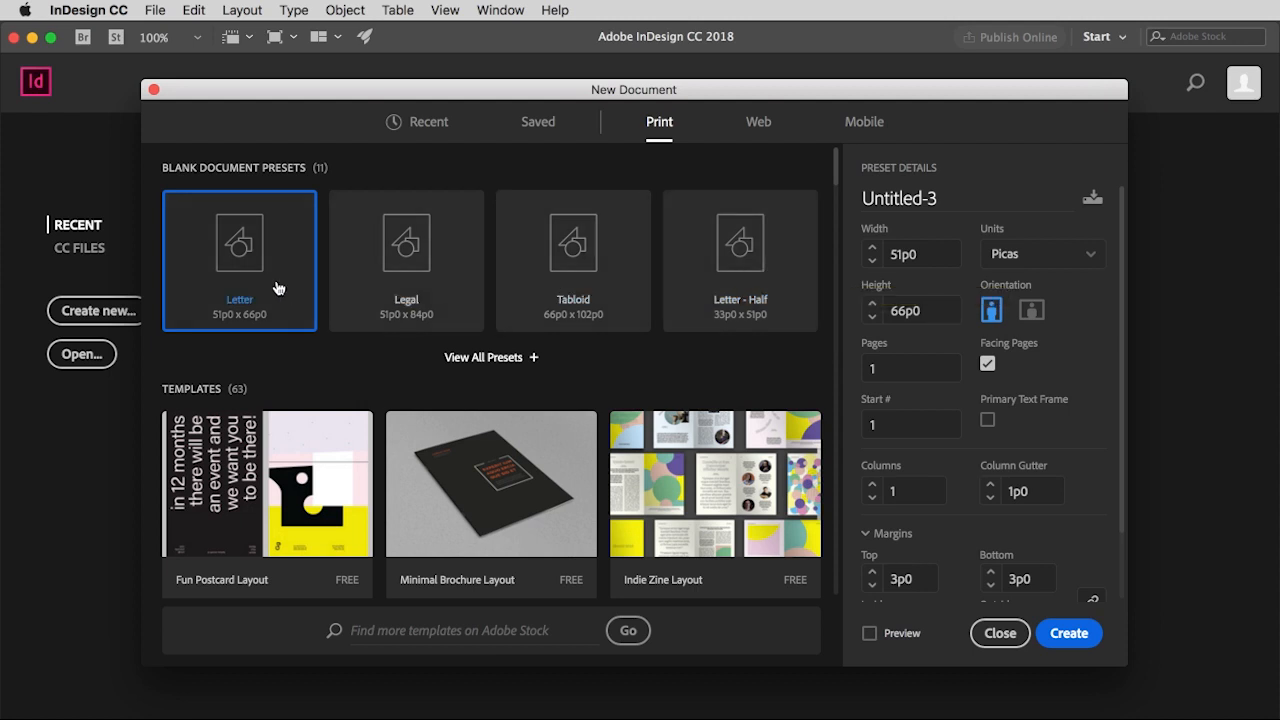
pyautogui.moveTo(213, 247)
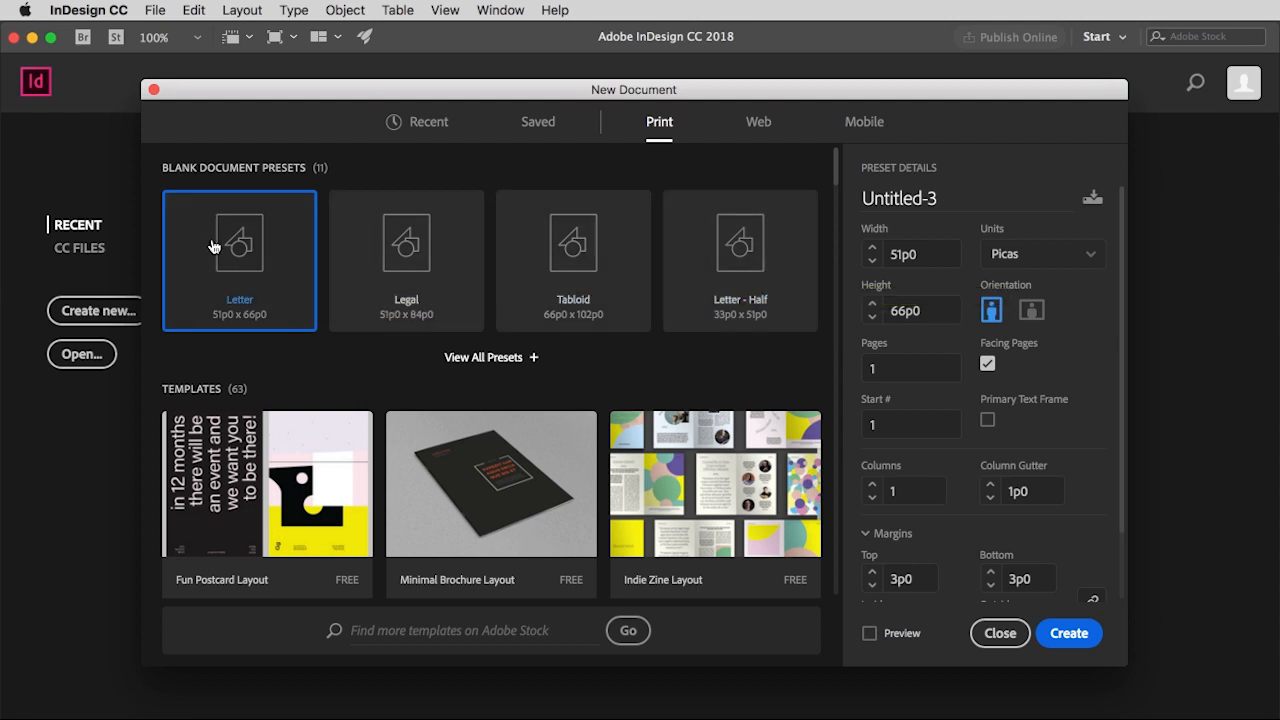
pyautogui.moveTo(491, 96)
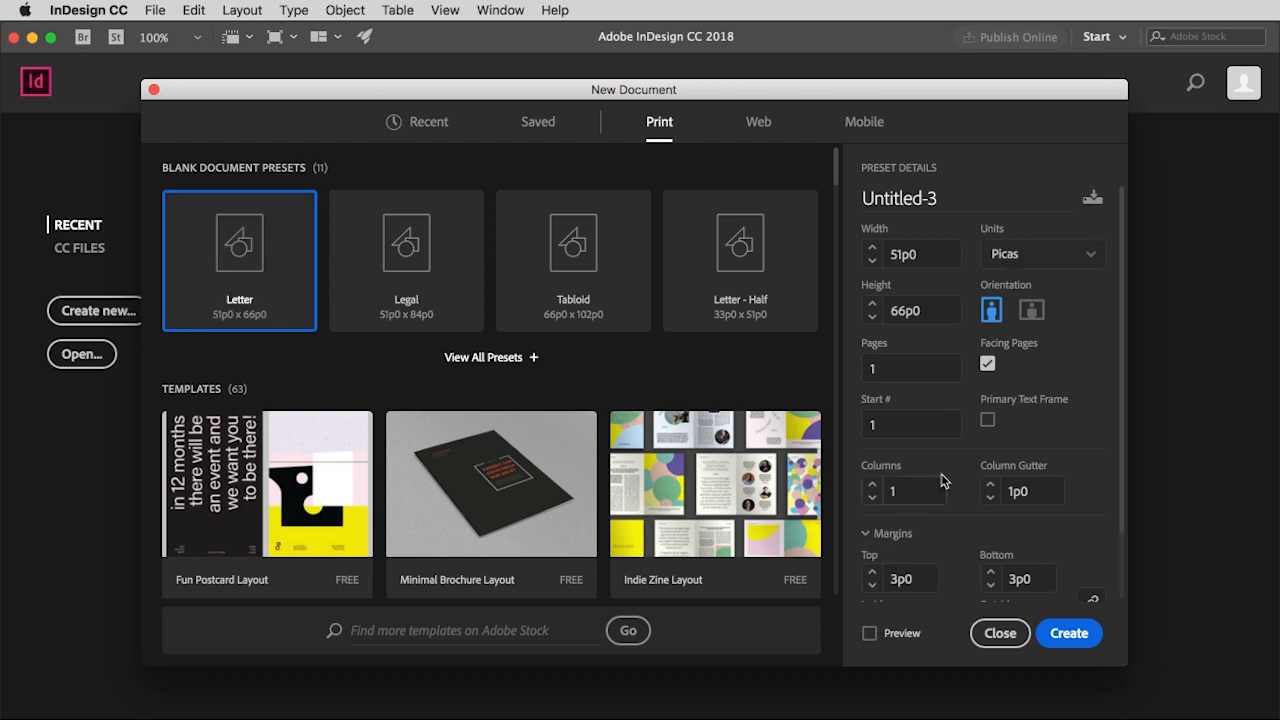
pyautogui.moveTo(1008, 241)
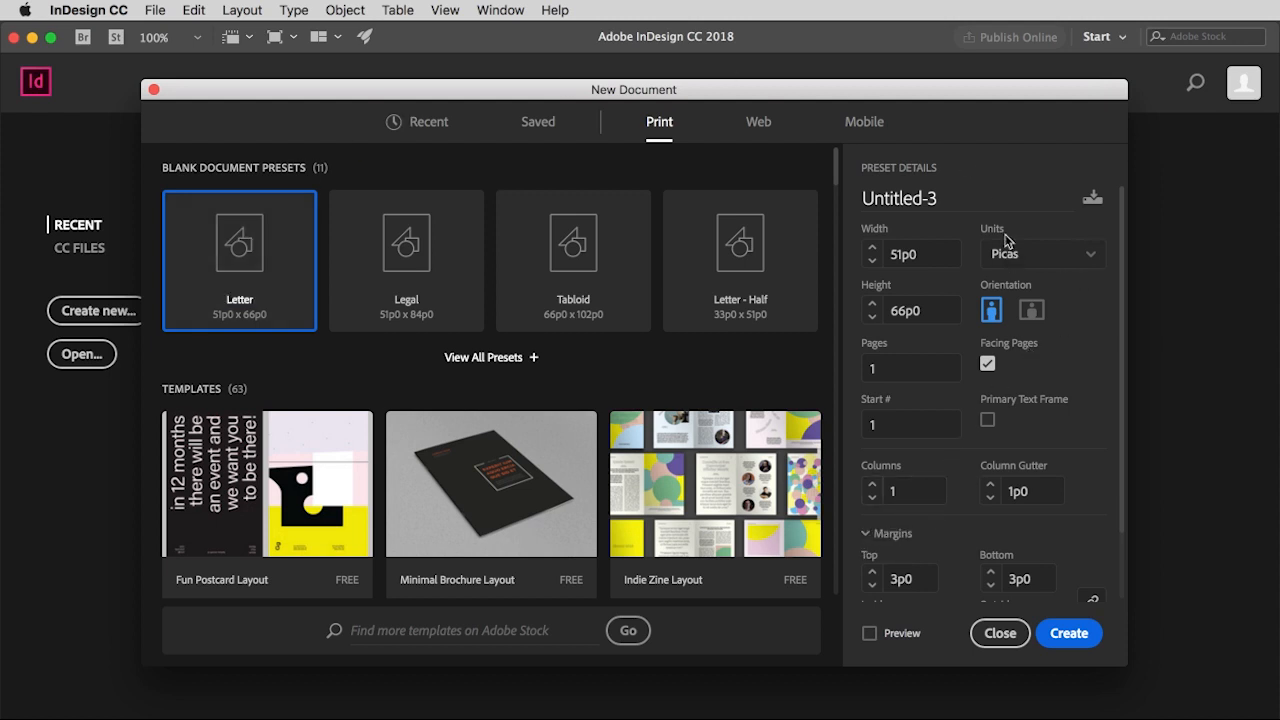
pyautogui.moveTo(1040, 270)
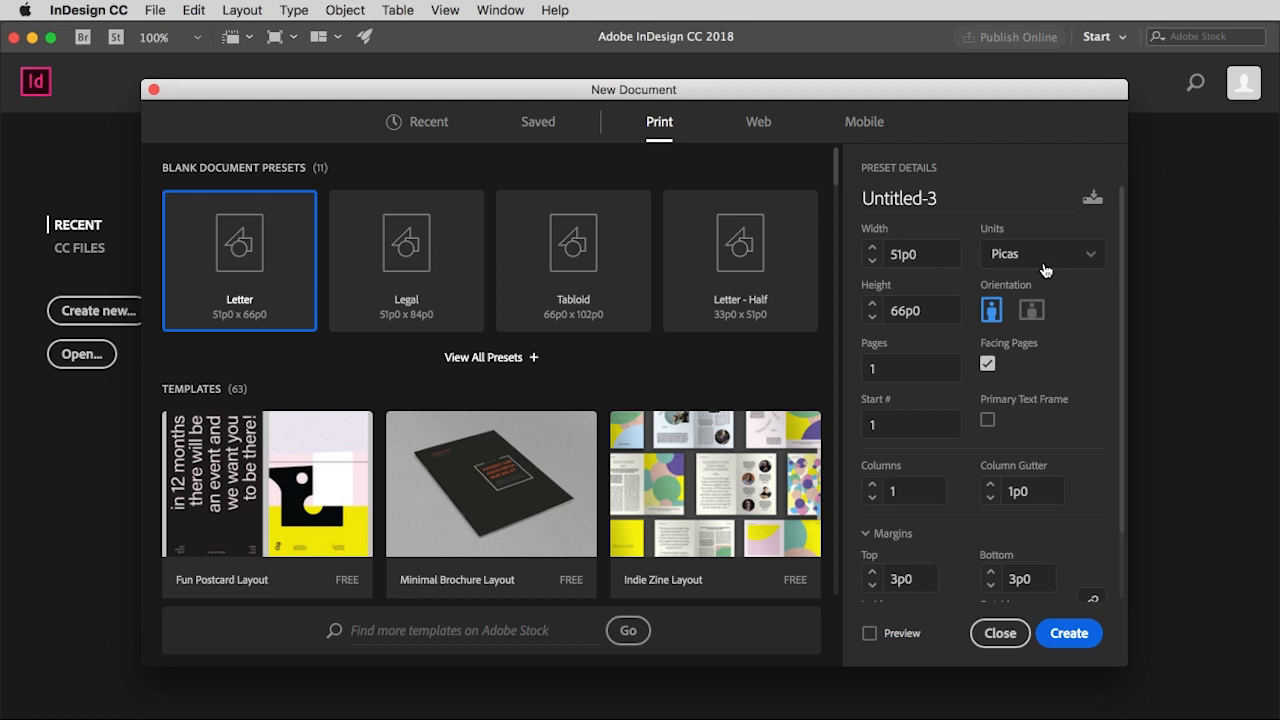
pyautogui.moveTo(1090, 262)
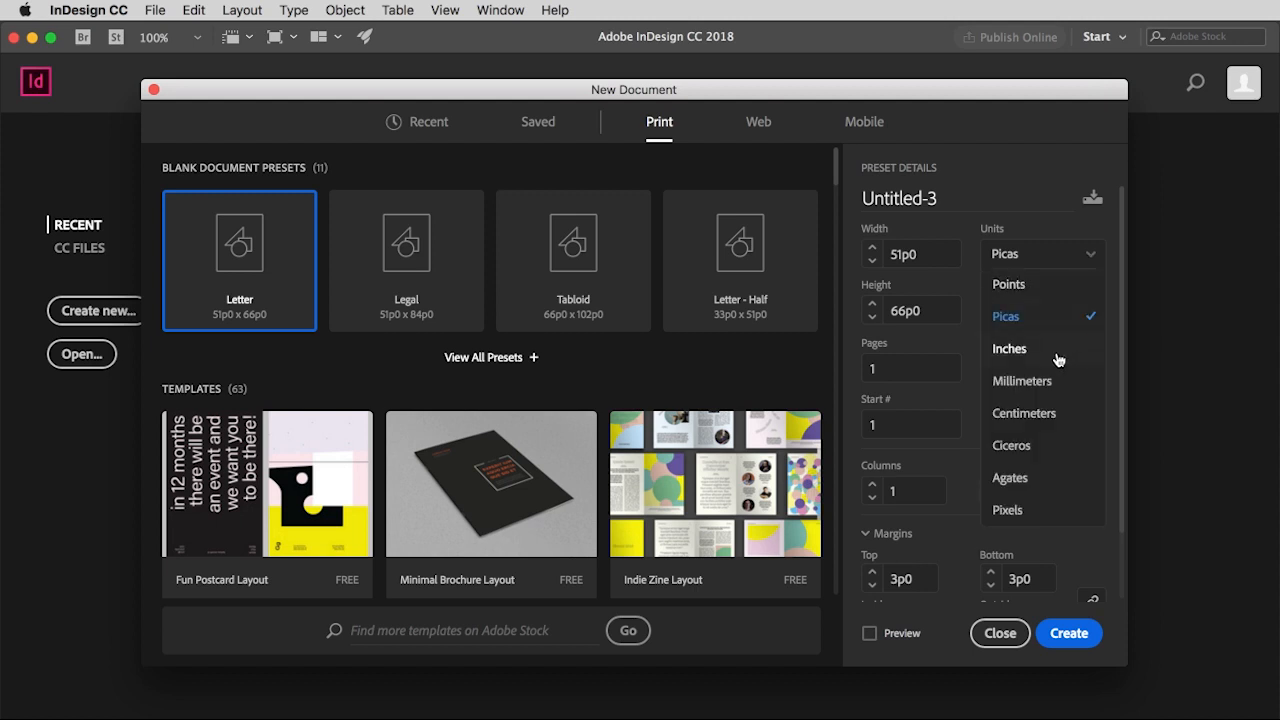
# - Switch the Letter document's units to inches, giving 8.5 in x 11 in
pyautogui.click(1009, 348)
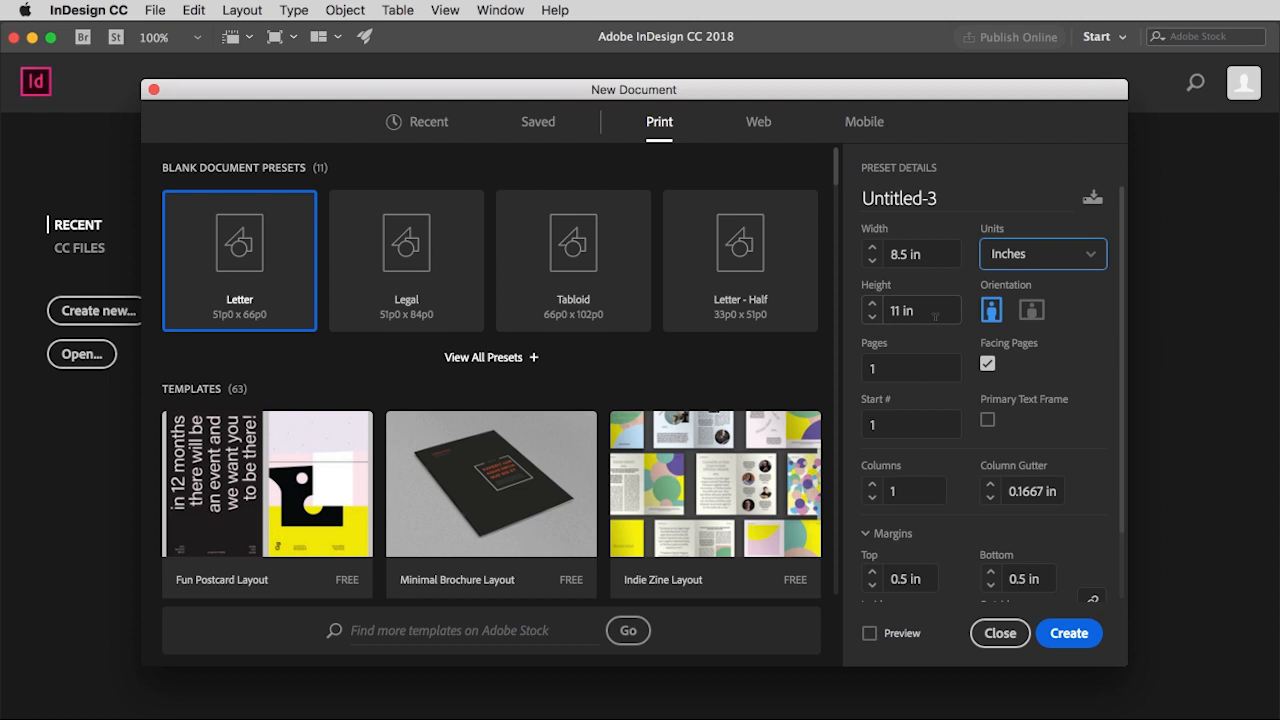
pyautogui.moveTo(1000, 330)
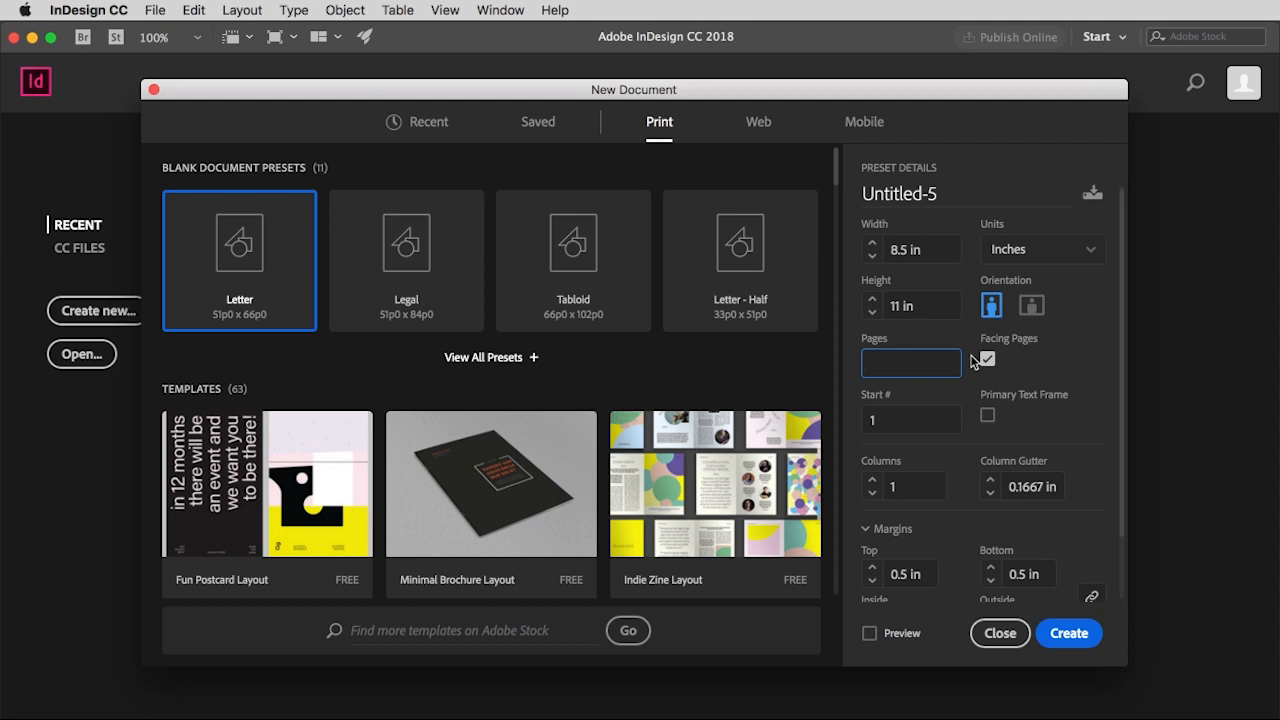
# - Enter 4 pages and toggle Facing Pages off, then back on
pyautogui.write('4')
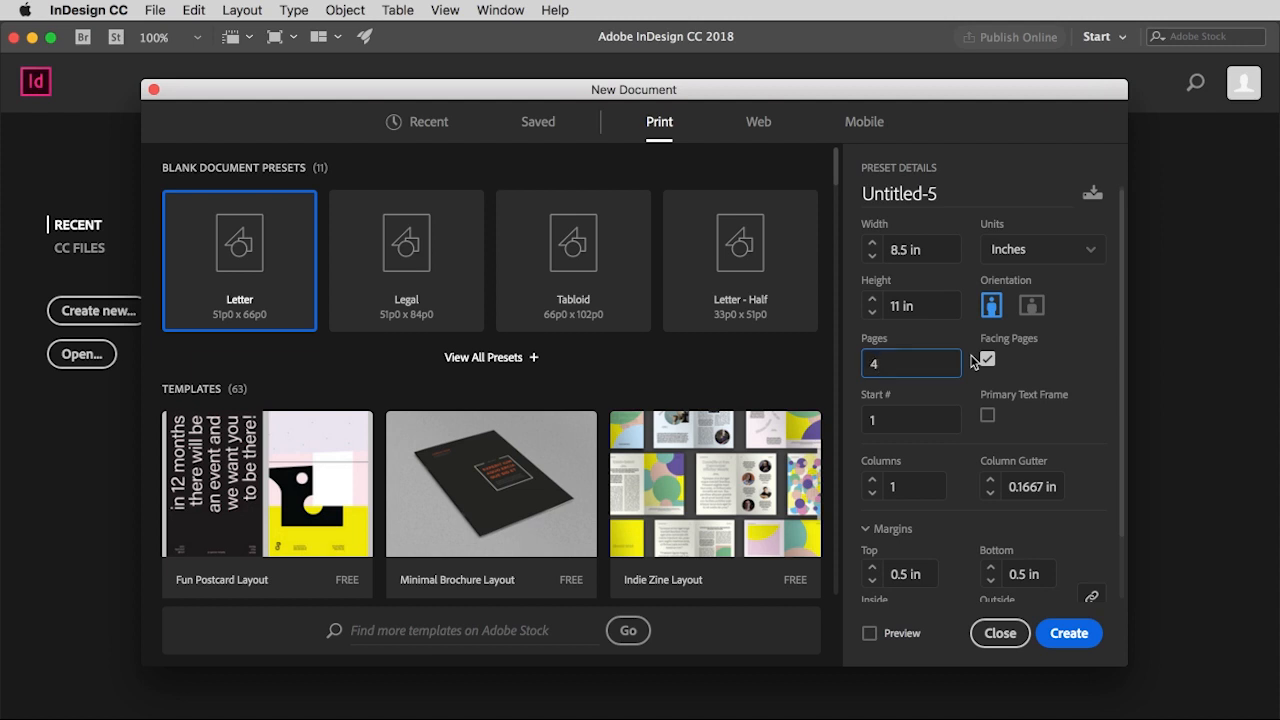
pyautogui.click(987, 359)
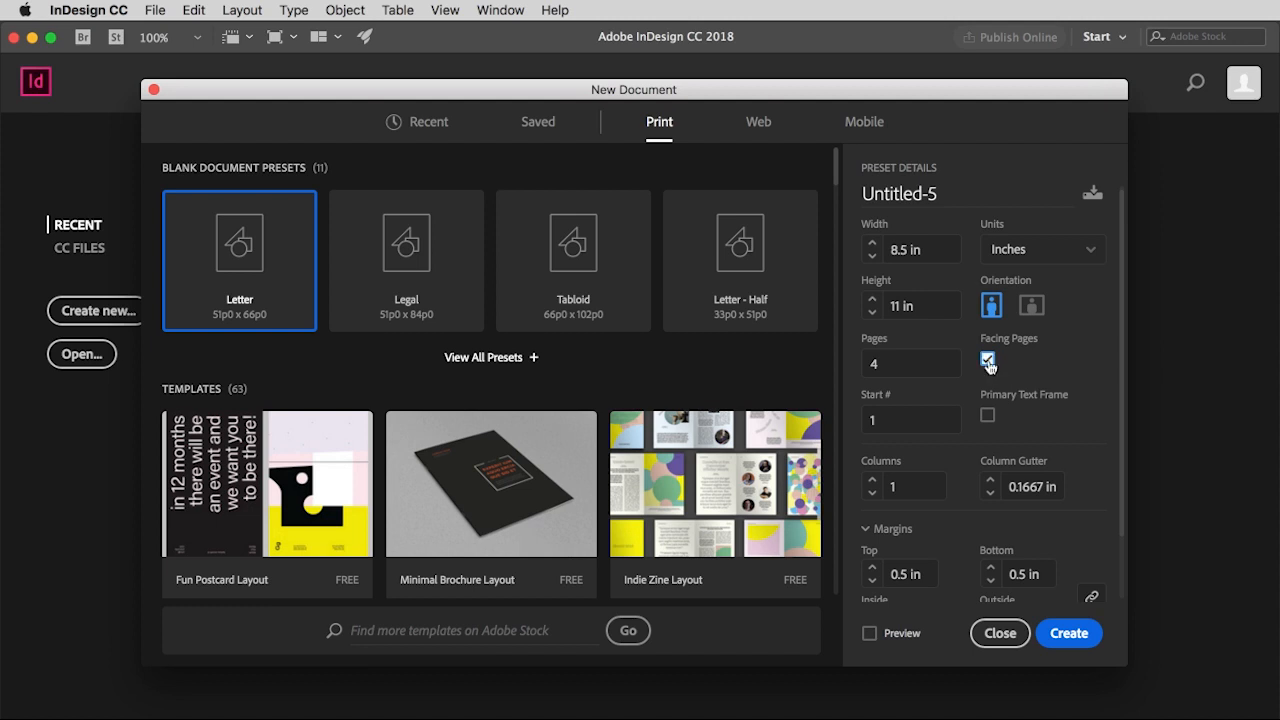
pyautogui.click(988, 360)
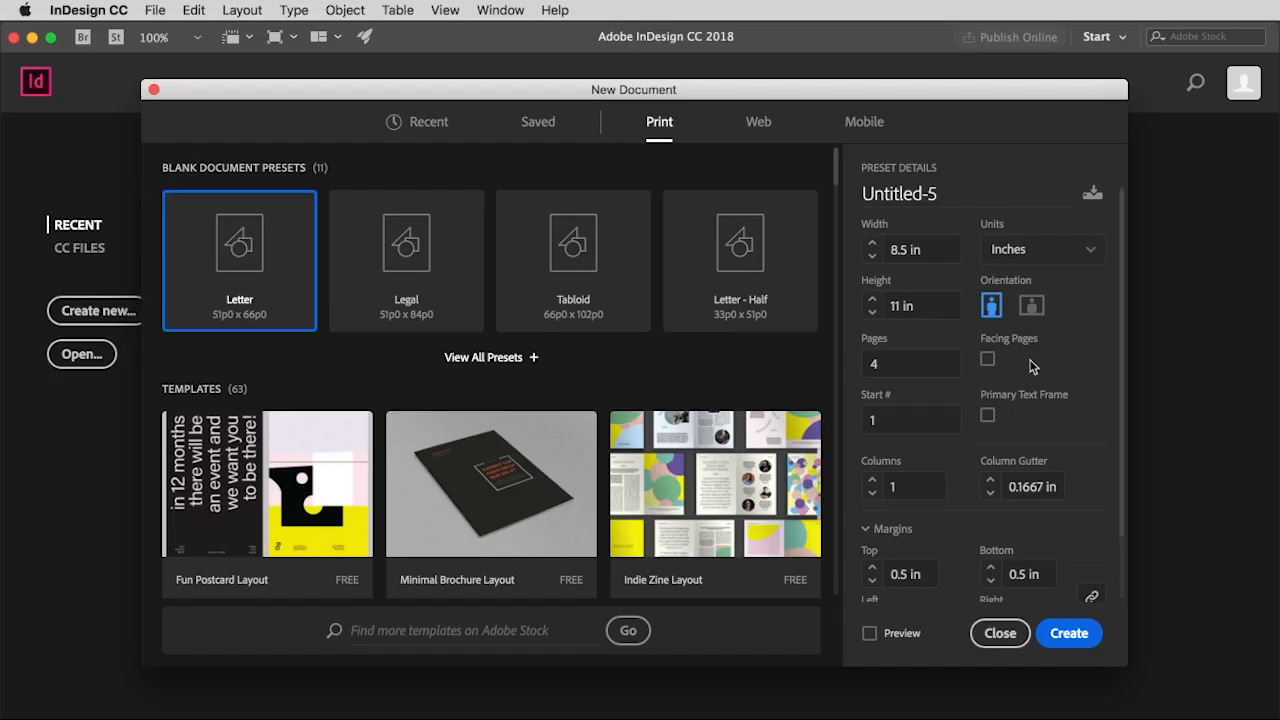
pyautogui.moveTo(1024, 368)
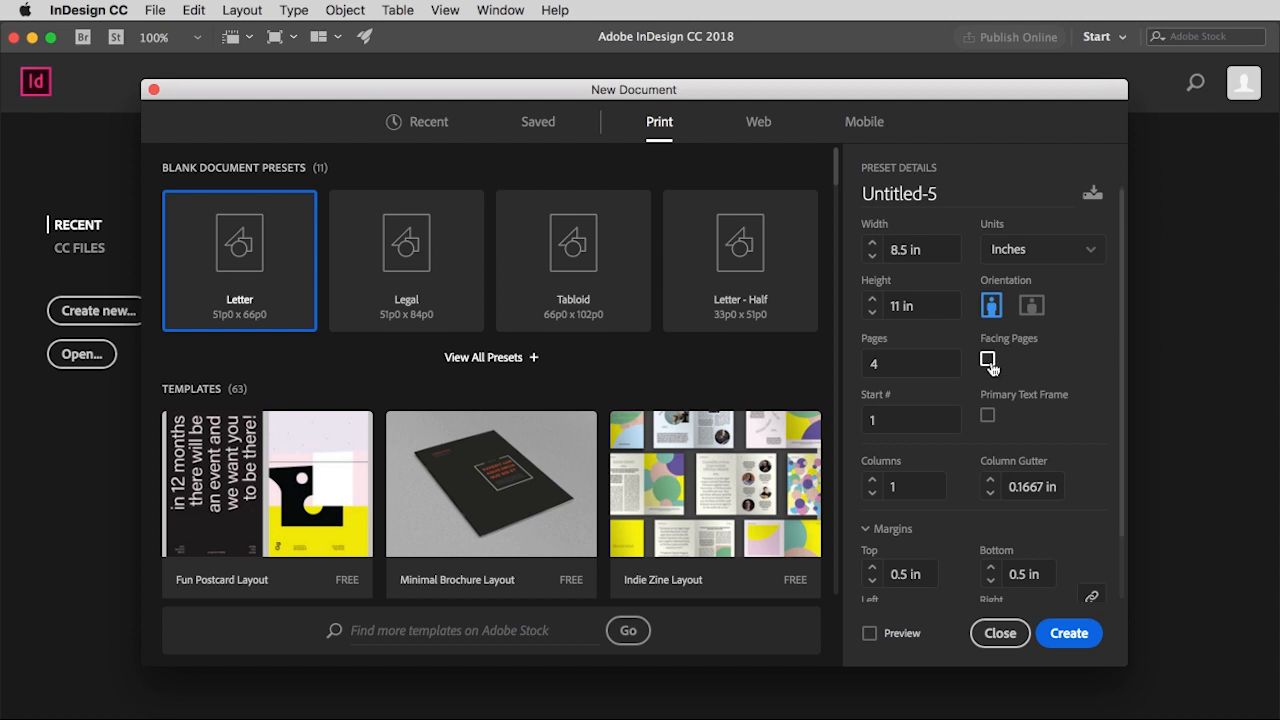
pyautogui.click(988, 359)
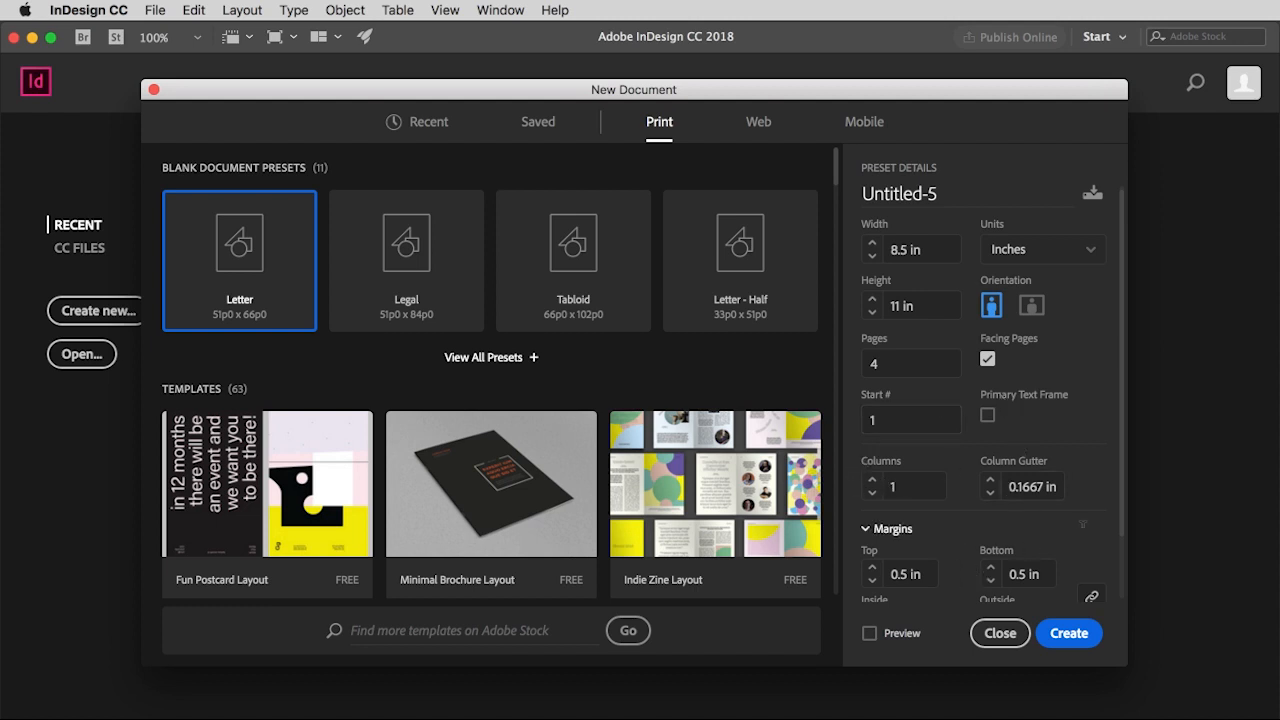
pyautogui.moveTo(1085, 534)
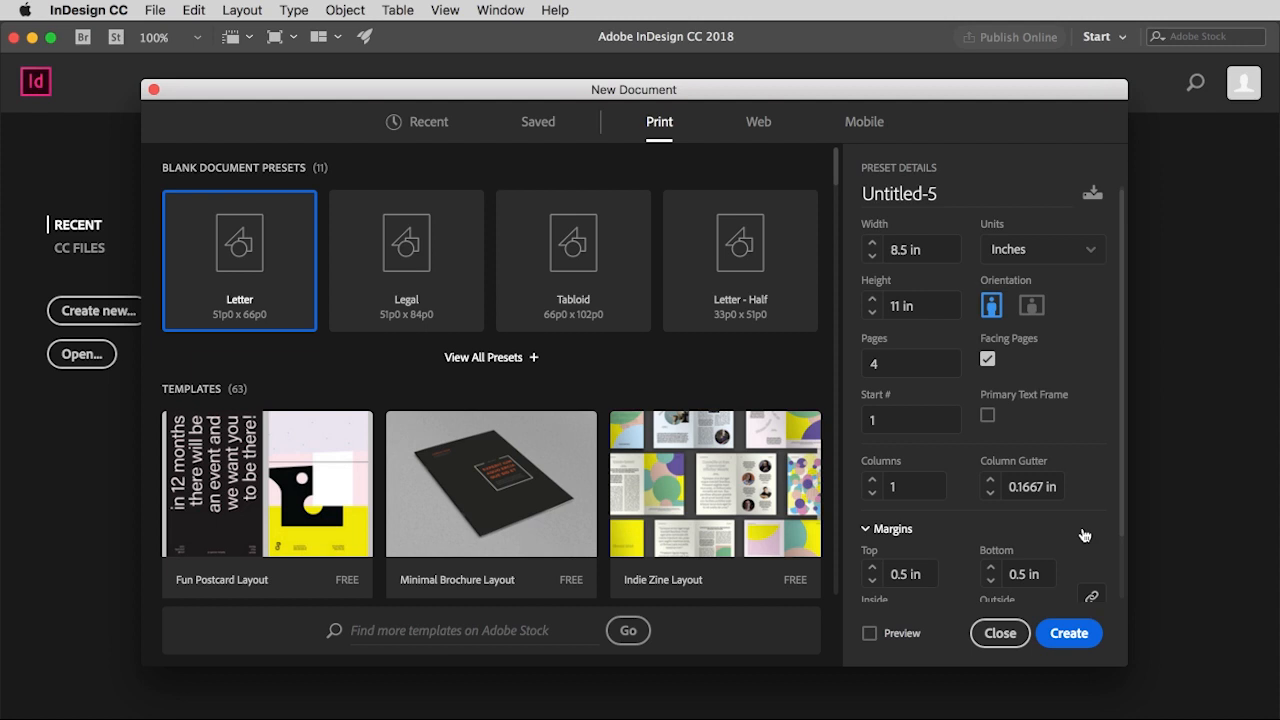
pyautogui.moveTo(975, 501)
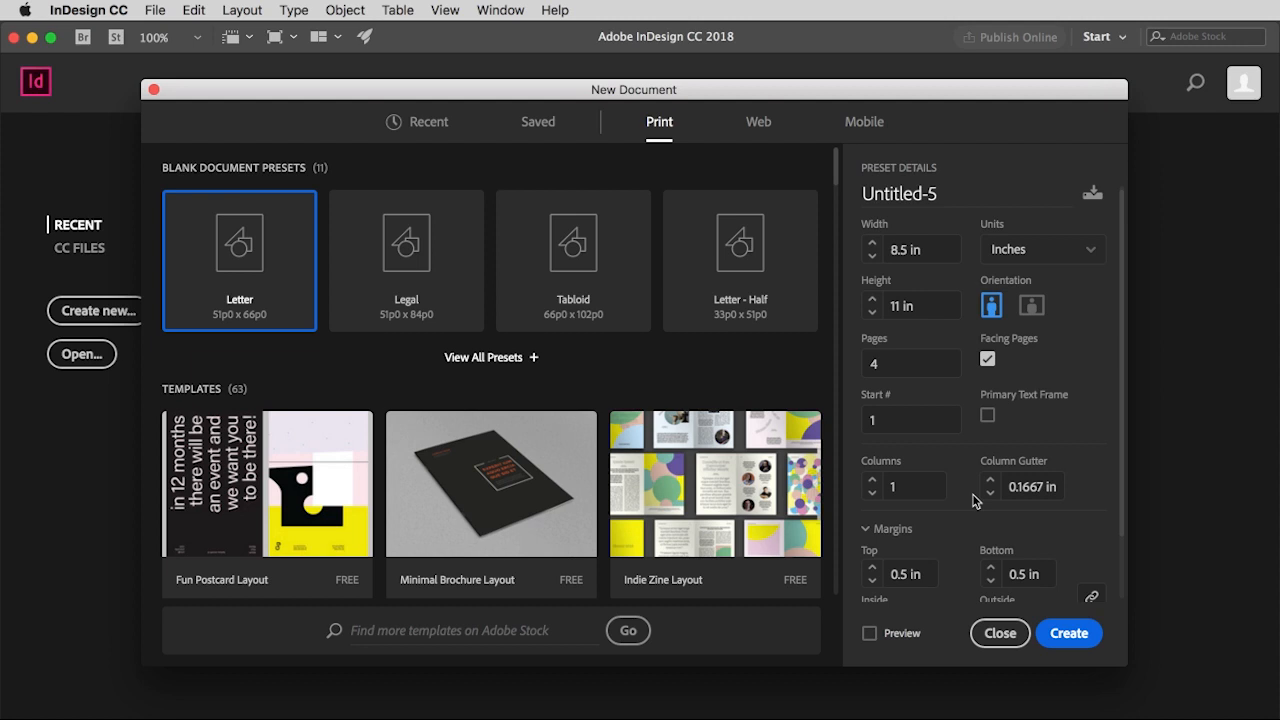
pyautogui.moveTo(1049, 525)
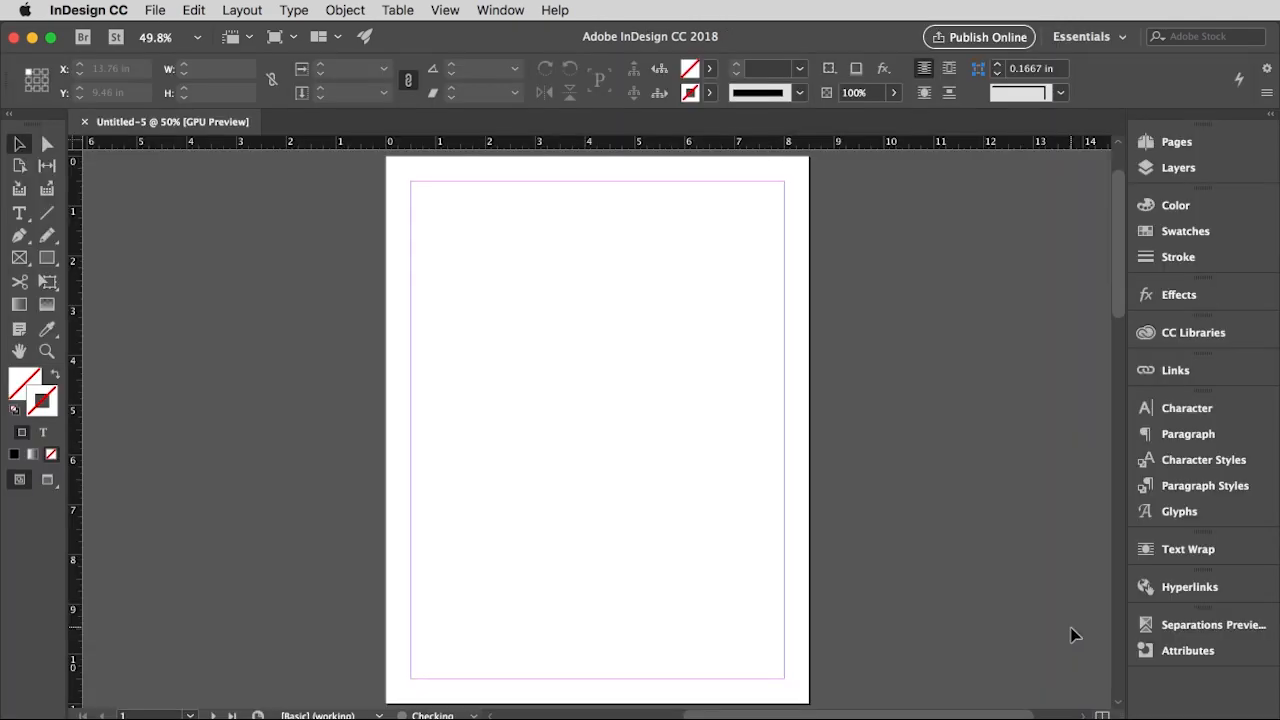
pyautogui.moveTo(1155, 162)
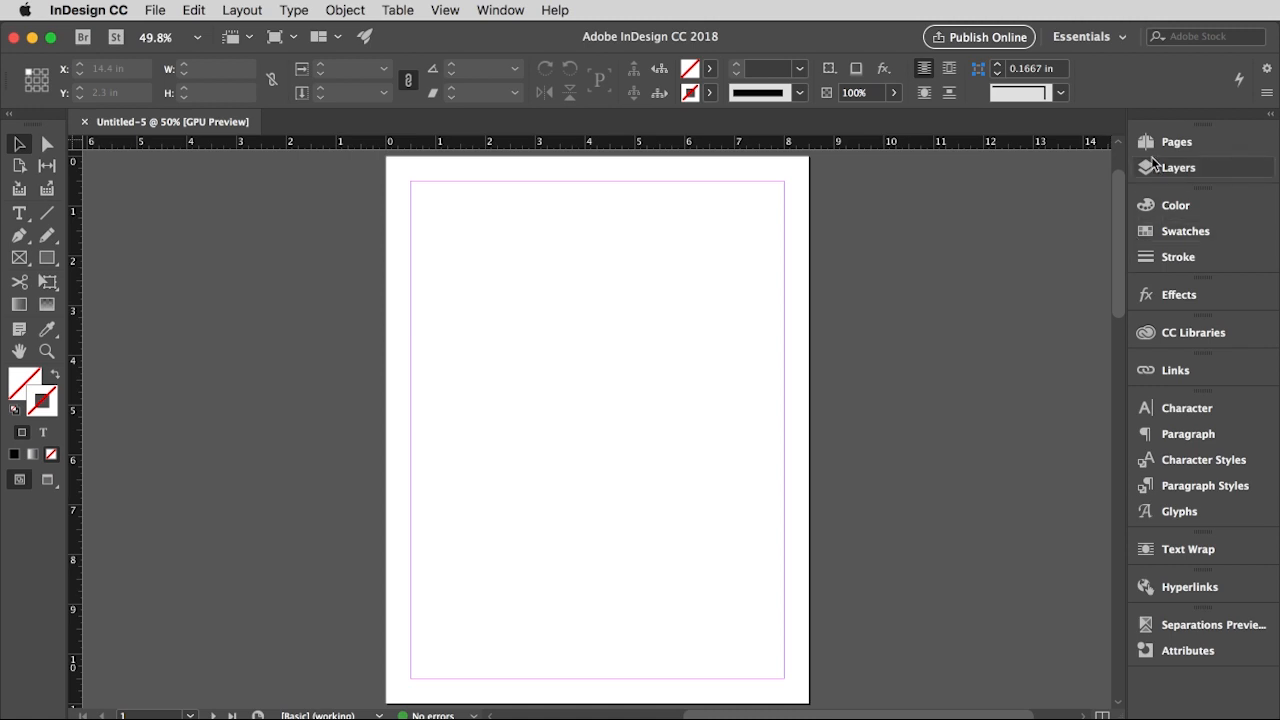
# - Open the Pages panel showing page 1, spread 2–3, and page 4
pyautogui.click(1176, 141)
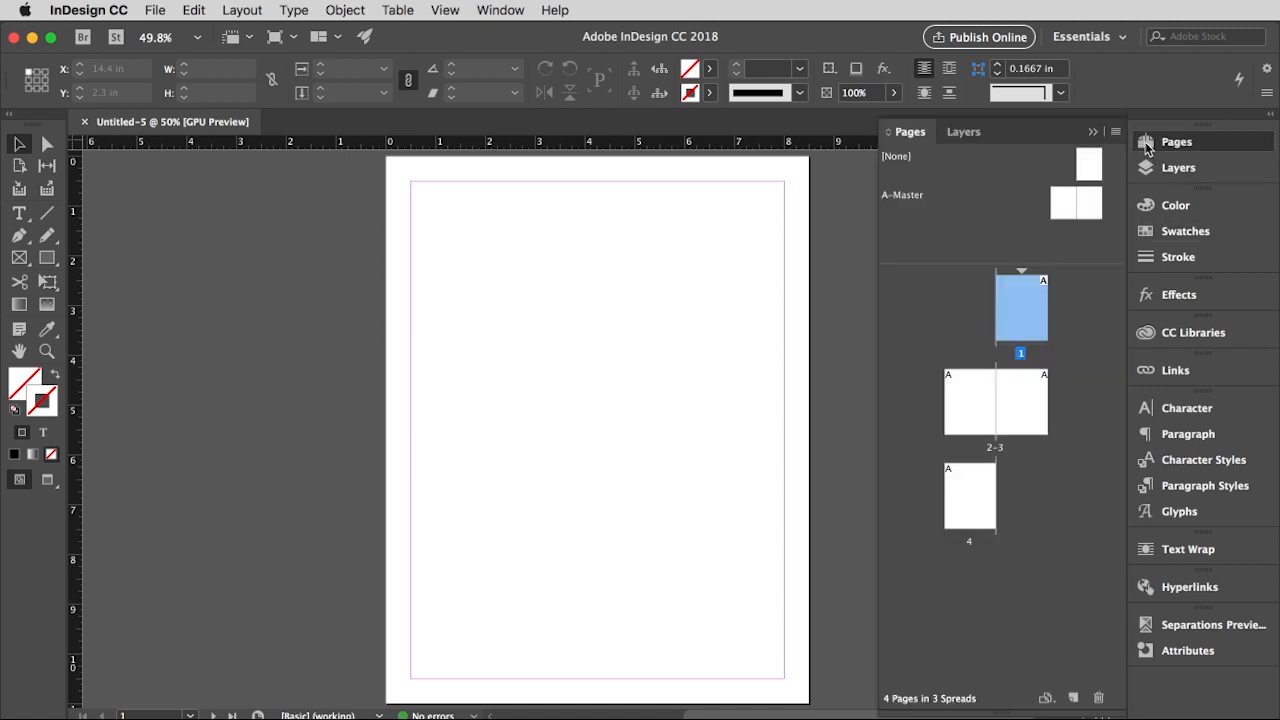
pyautogui.moveTo(1058, 292)
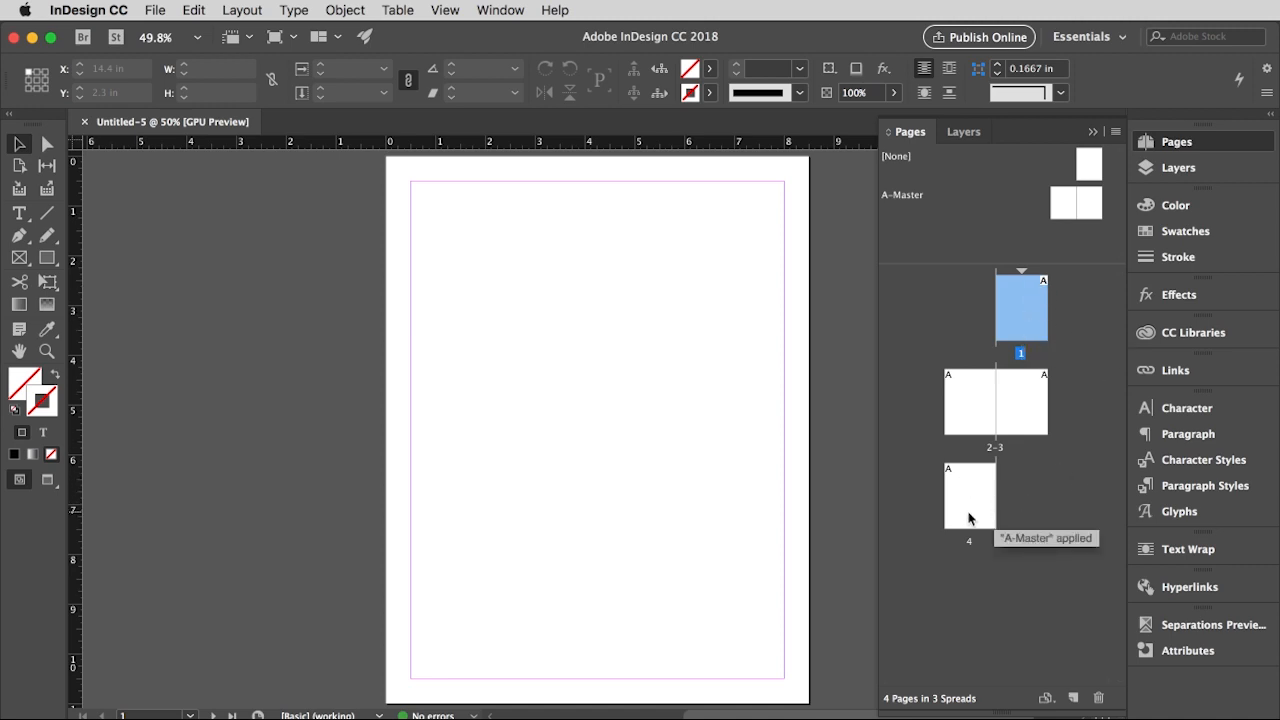
pyautogui.moveTo(950, 432)
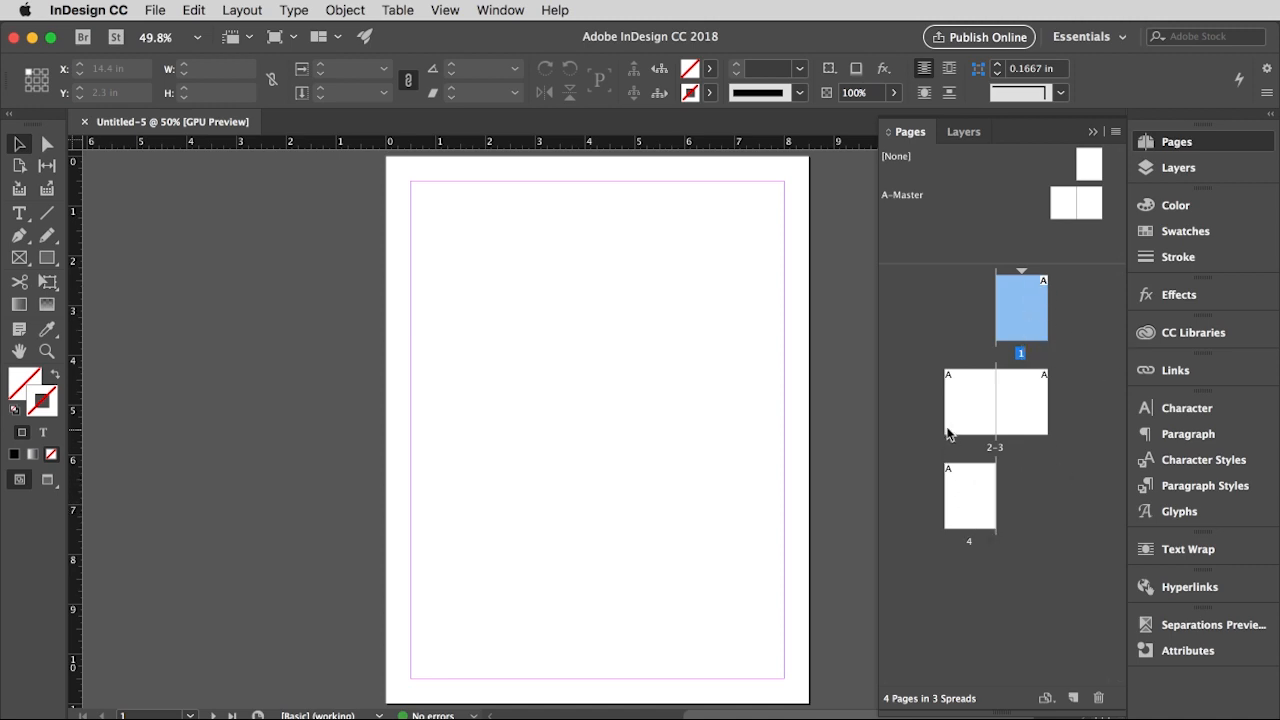
pyautogui.moveTo(1030, 410)
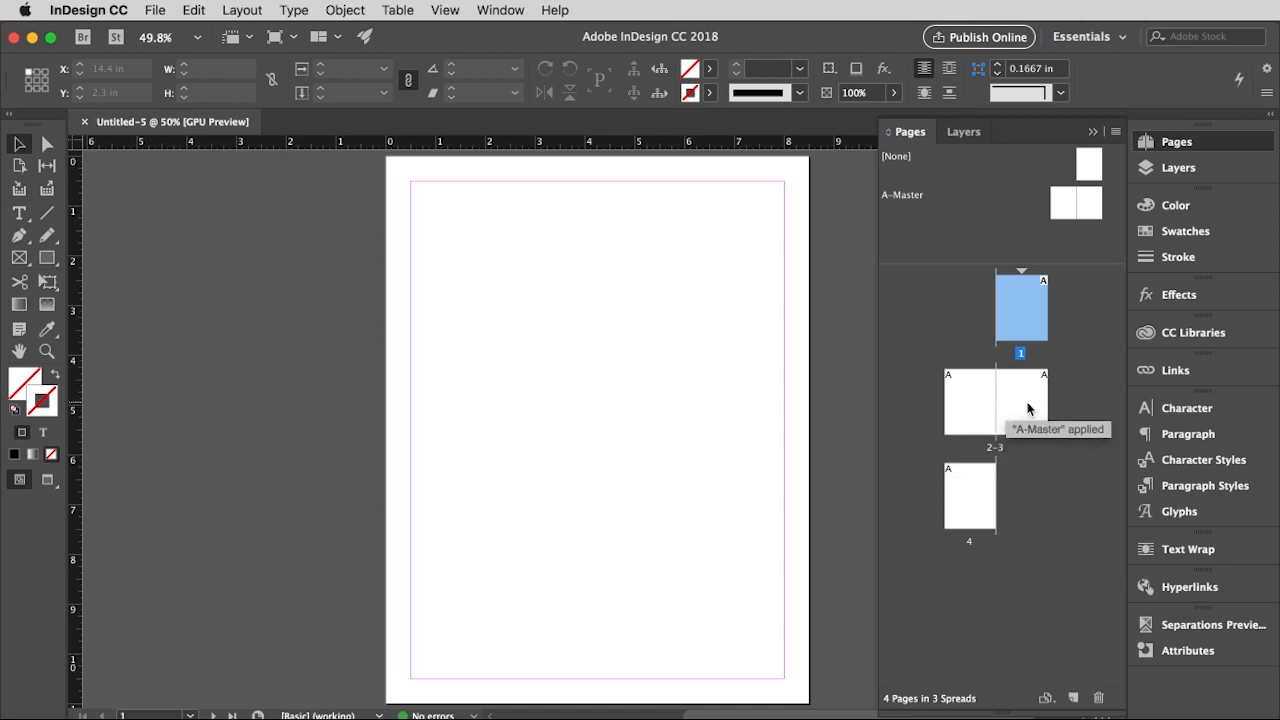
pyautogui.moveTo(1062, 477)
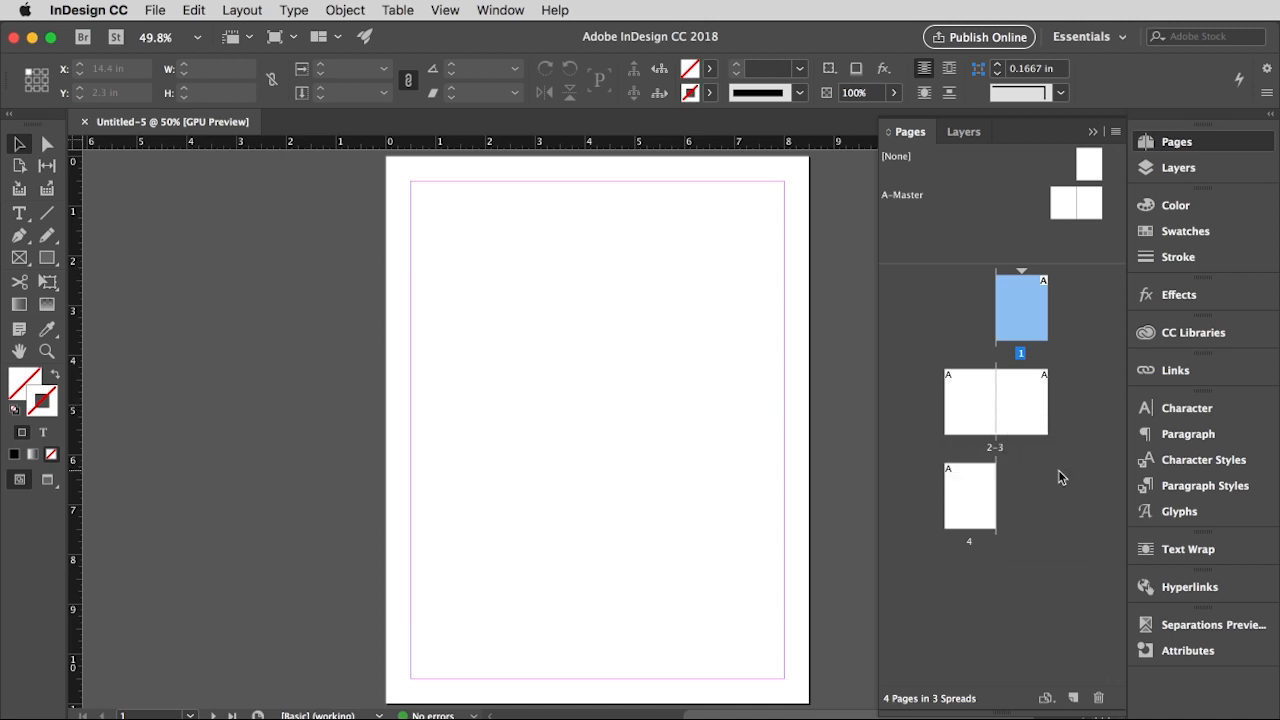